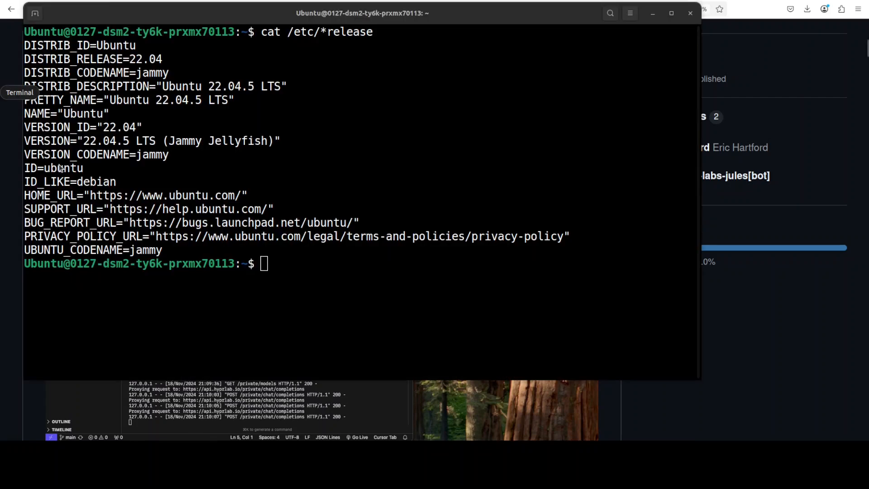
- Print the OS release files with cat /etc/*release to confirm Ubuntu 22.04.5 LTS
type("cat /etc/*release")
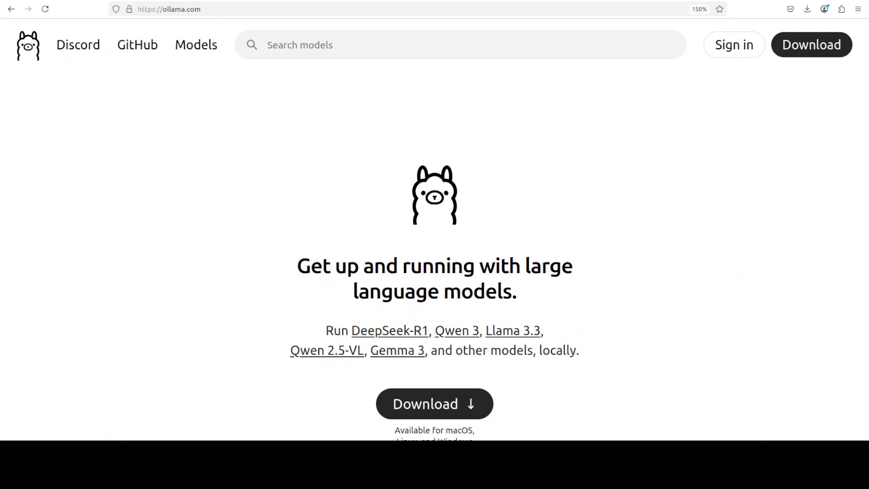
mouse_move(195, 45)
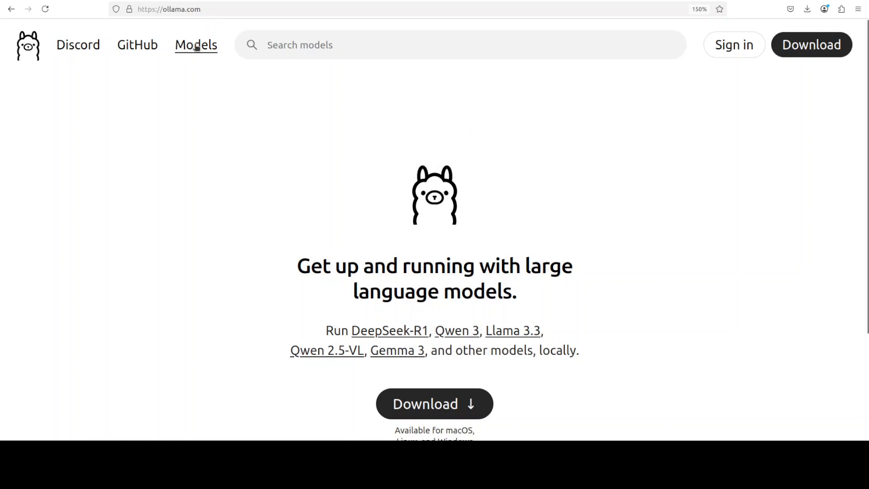
mouse_move(540, 182)
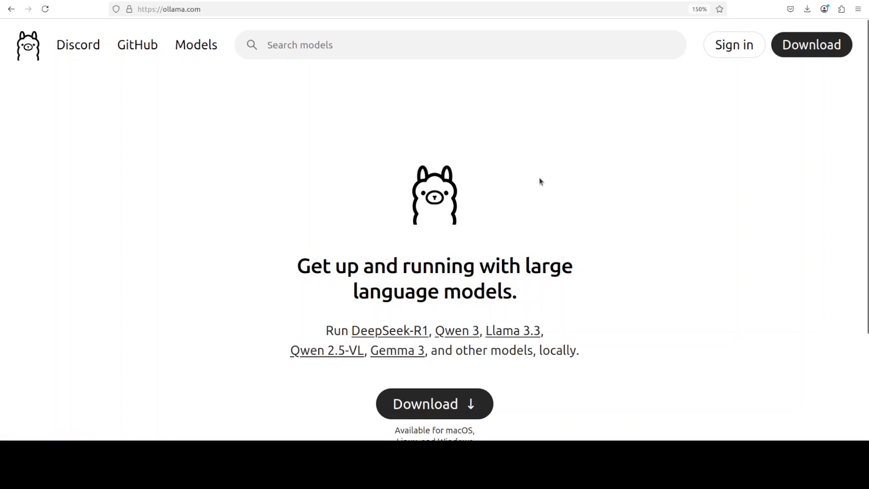
mouse_move(592, 313)
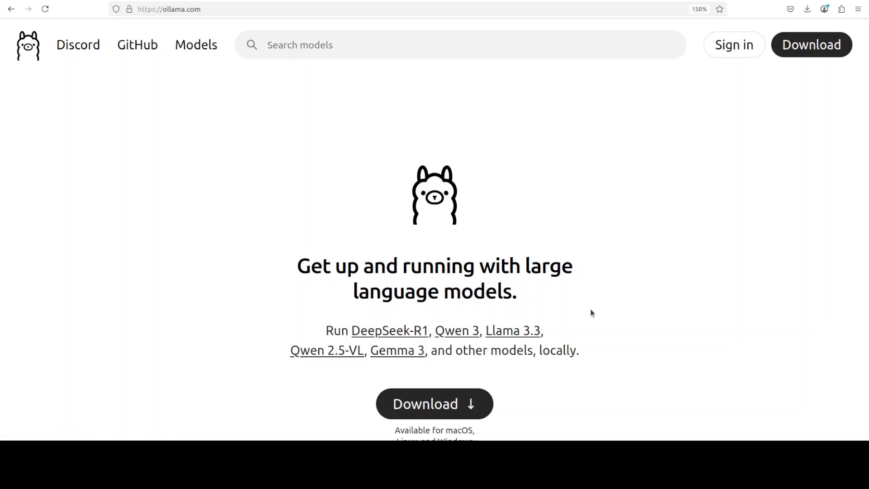
mouse_move(589, 314)
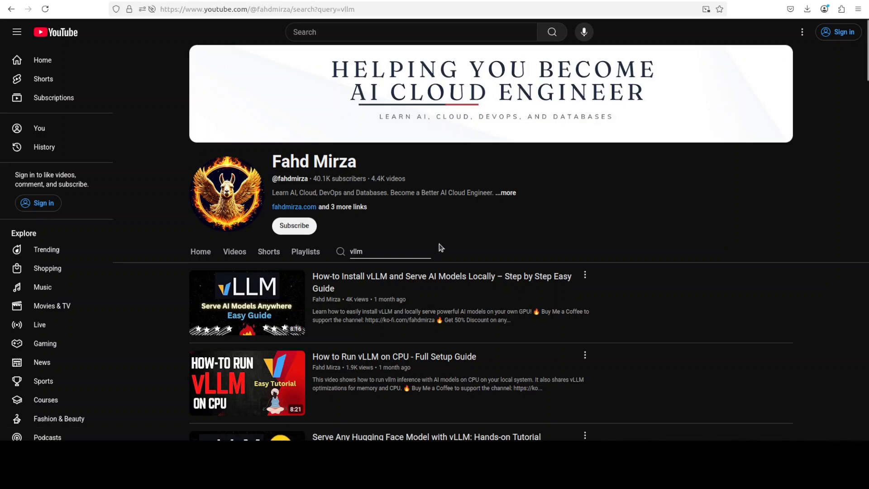
mouse_move(500, 227)
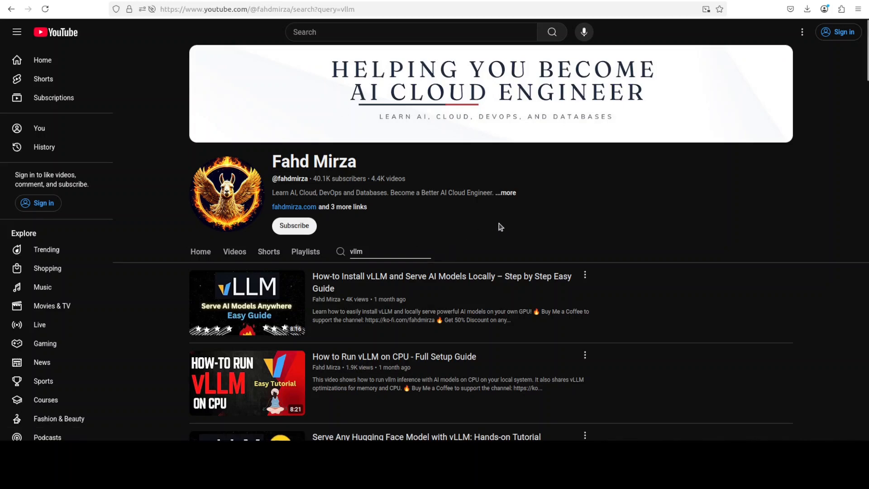
mouse_move(507, 226)
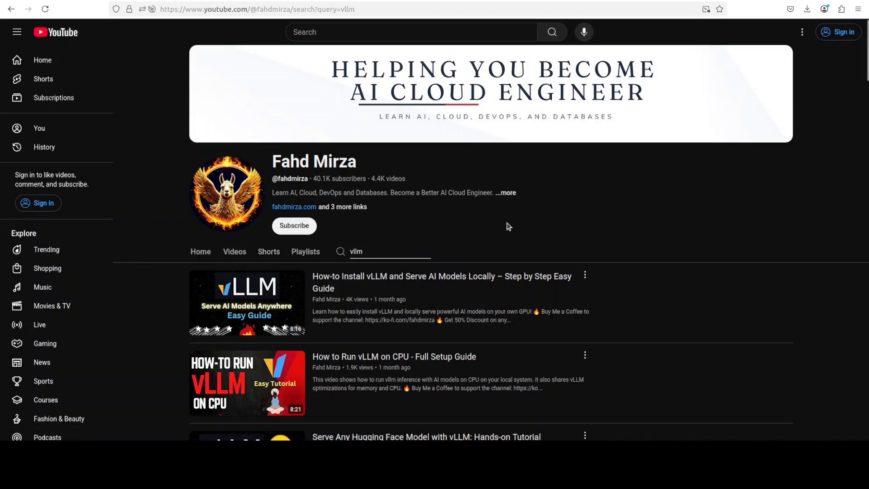
mouse_move(499, 202)
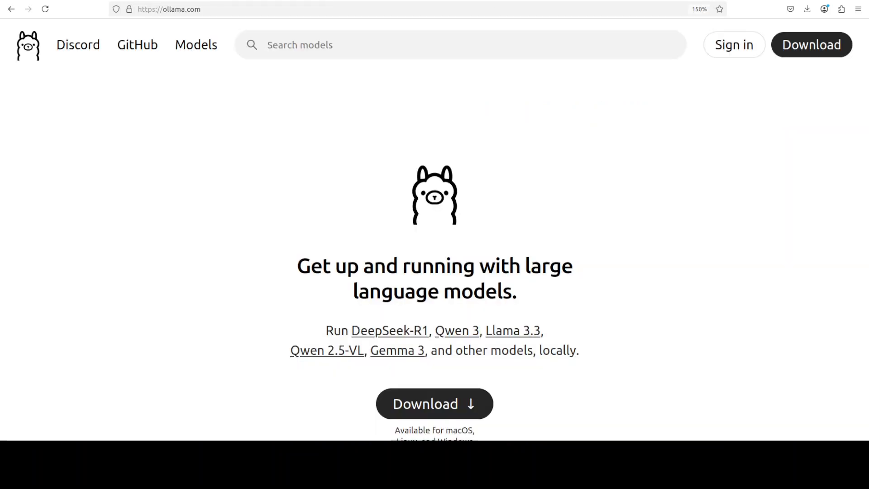
mouse_move(633, 175)
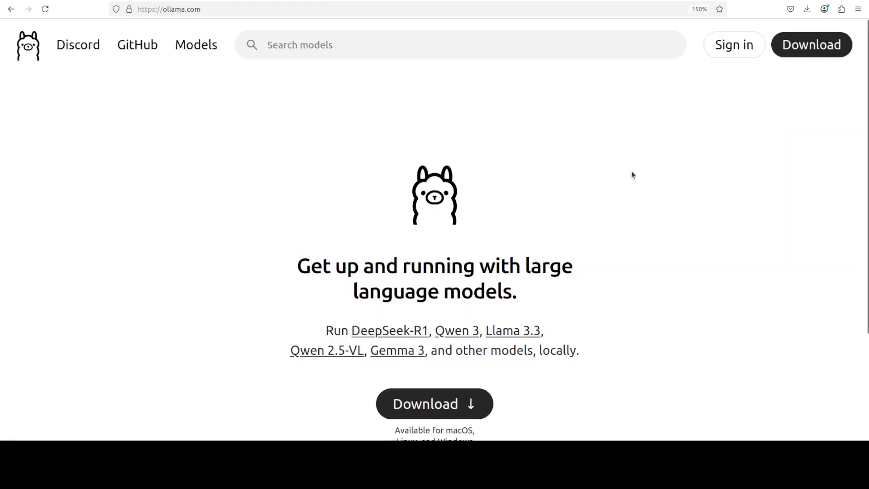
mouse_move(607, 287)
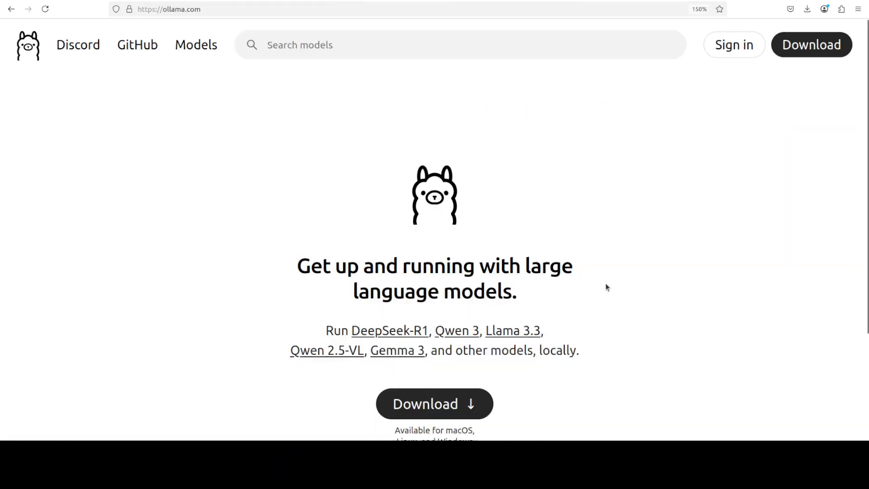
mouse_move(593, 242)
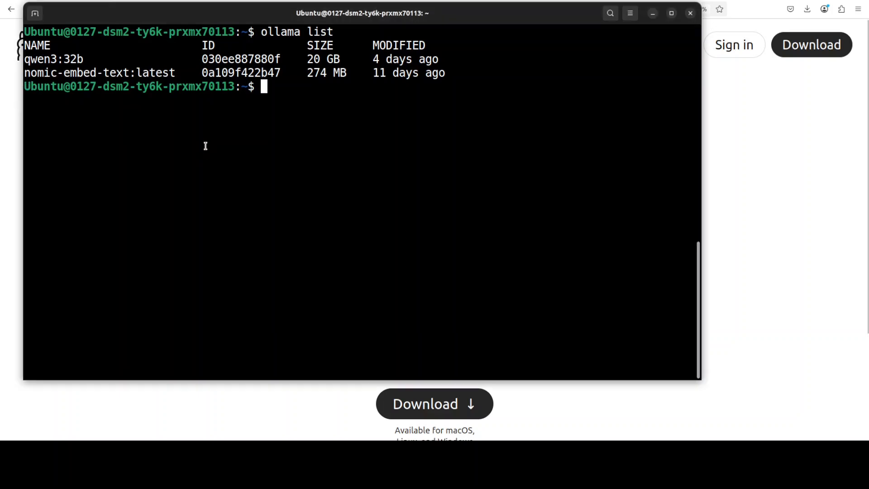
mouse_move(235, 116)
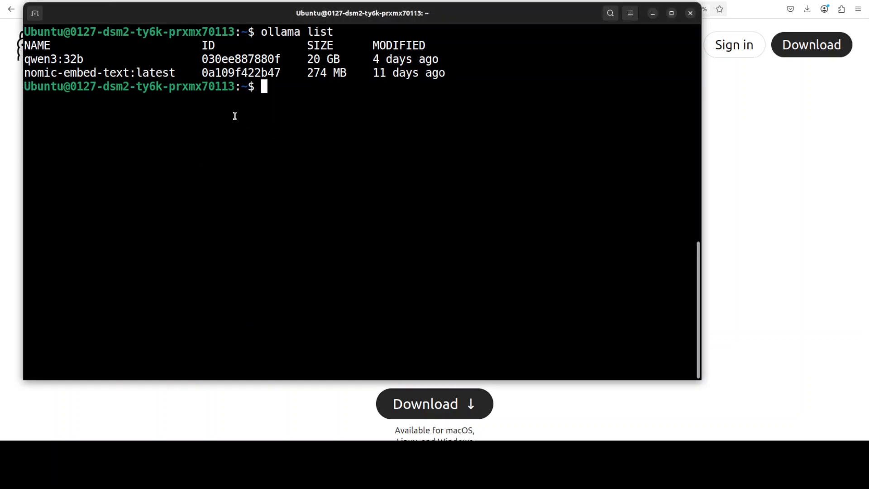
- Run conda create -n ai python=3.11 -y && conda activate ai
type("conda create -n ai python=3.11 -y && conda activate ai")
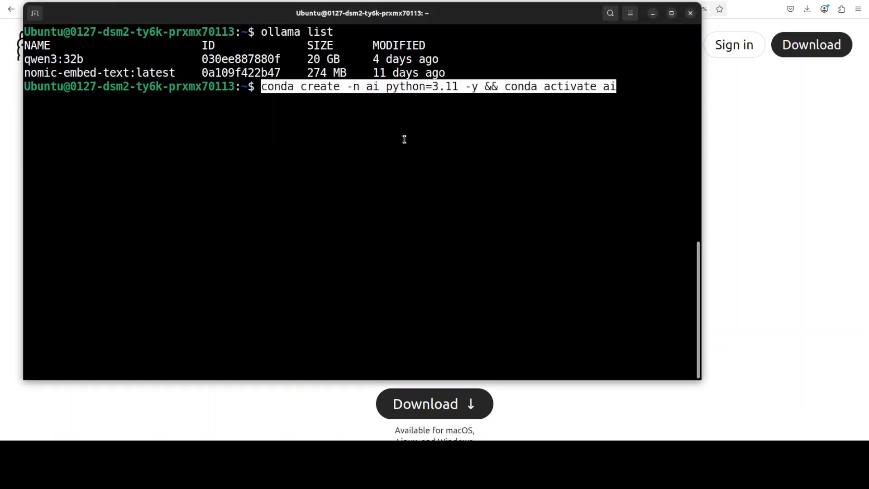
key("Return")
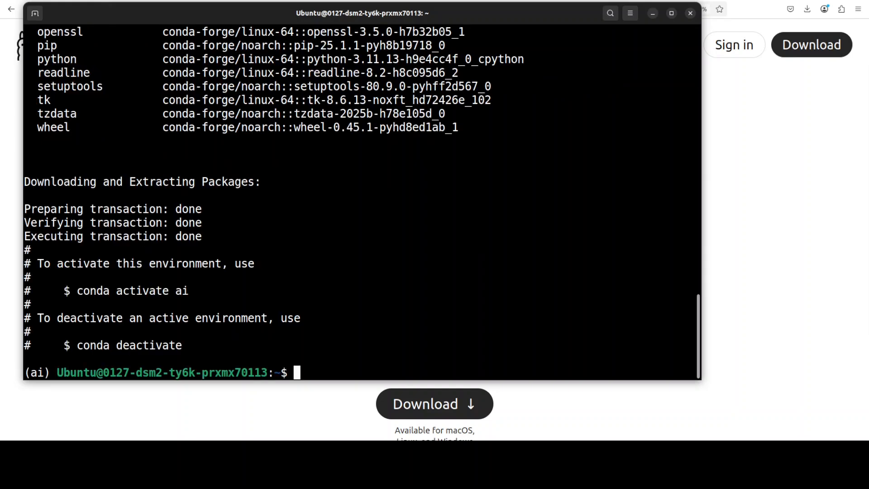
right_click(349, 252)
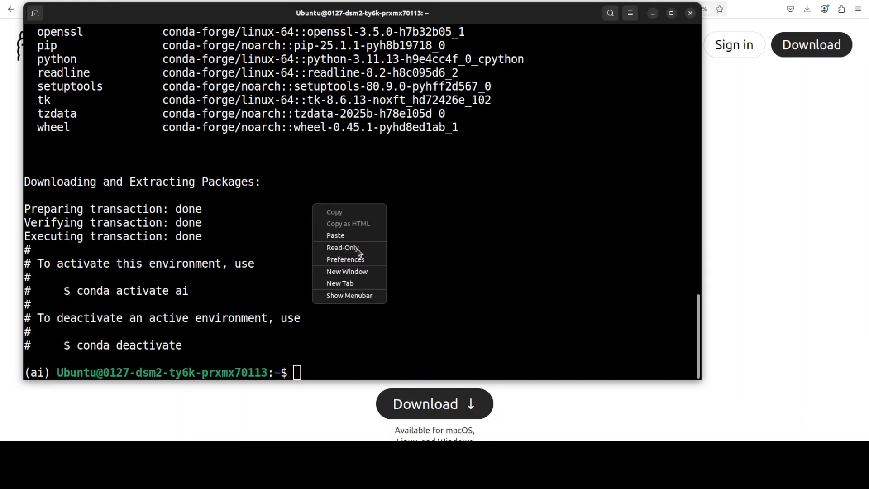
- Clone cognitivecomputations/dolphin-logger from GitHub and cd into the dolphin-logger folder
left_click(335, 235)
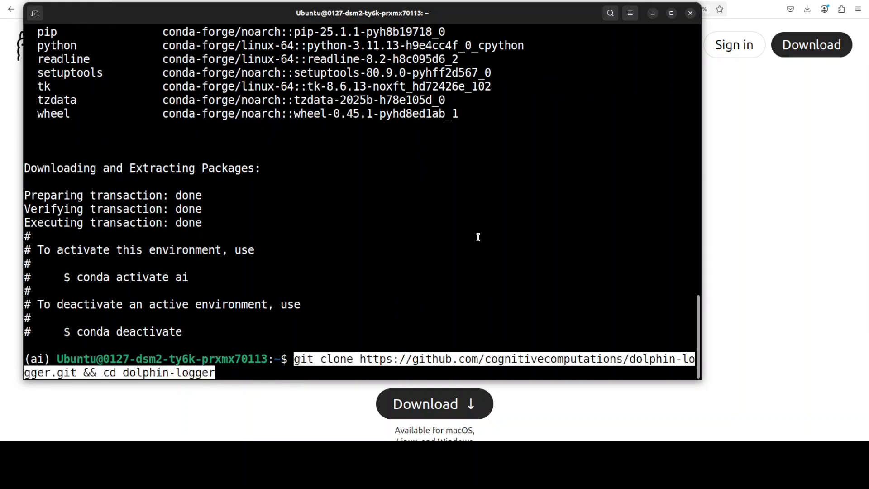
key("Return")
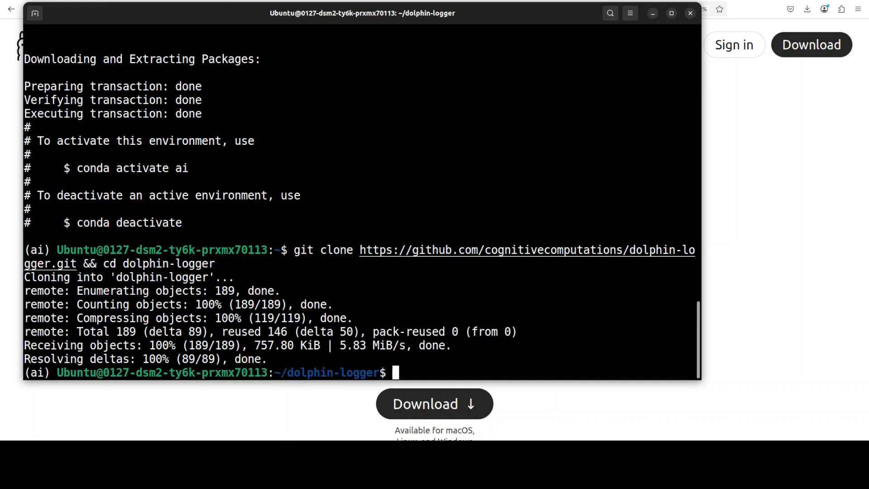
right_click(438, 299)
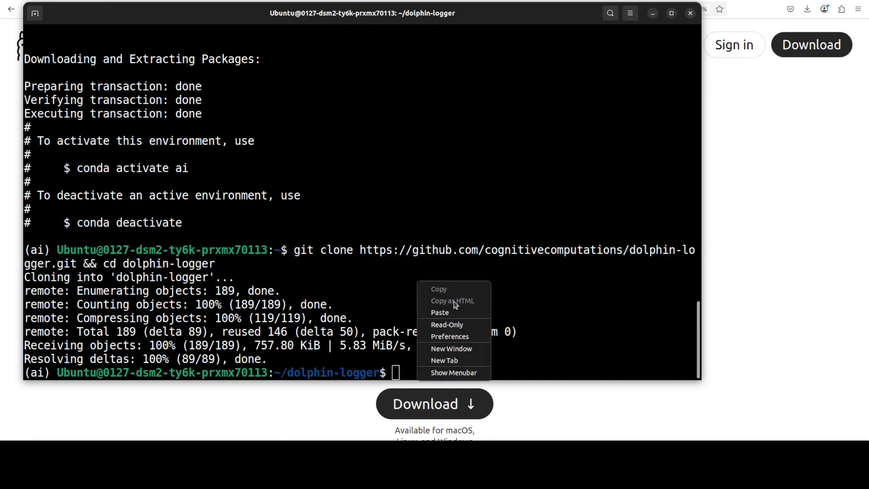
left_click(440, 312)
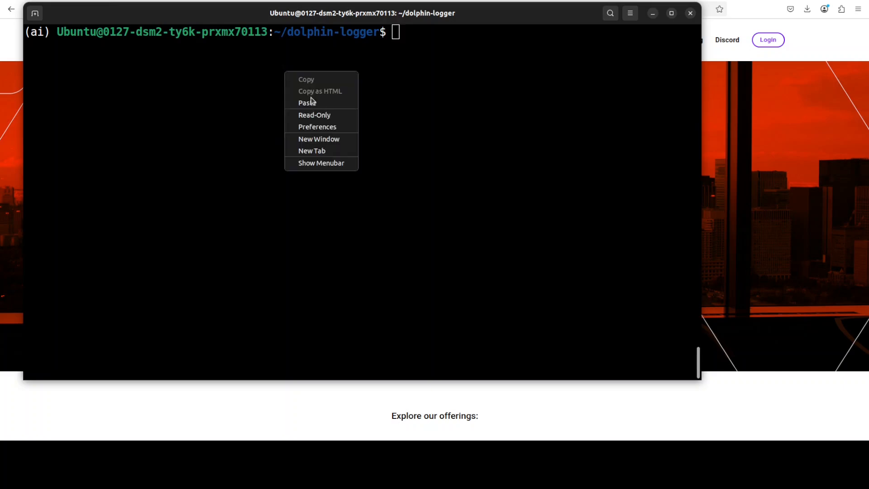
- Paste dolphin-logger config --path to show /home/Ubuntu/.dolphin-logger/config.json
left_click(305, 103)
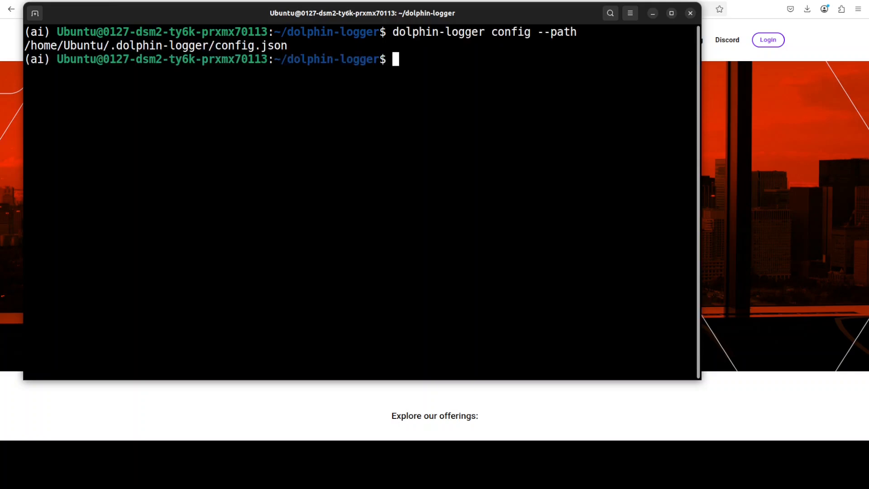
mouse_move(392, 129)
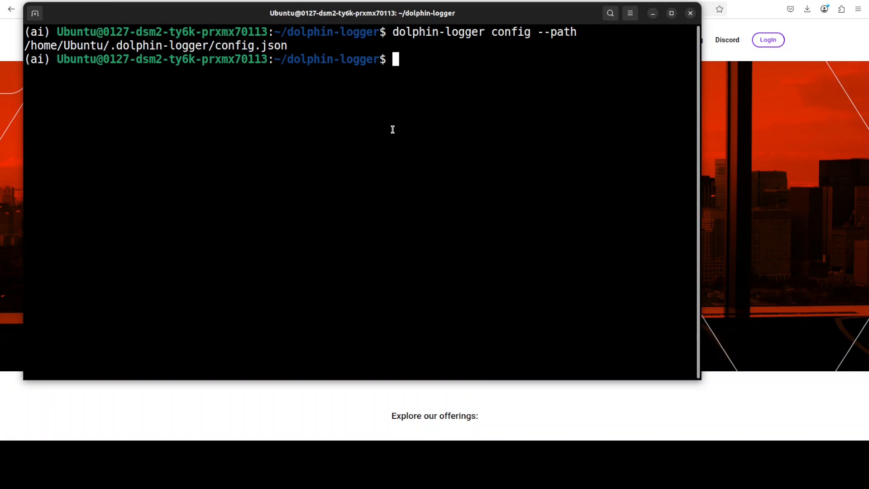
mouse_move(318, 94)
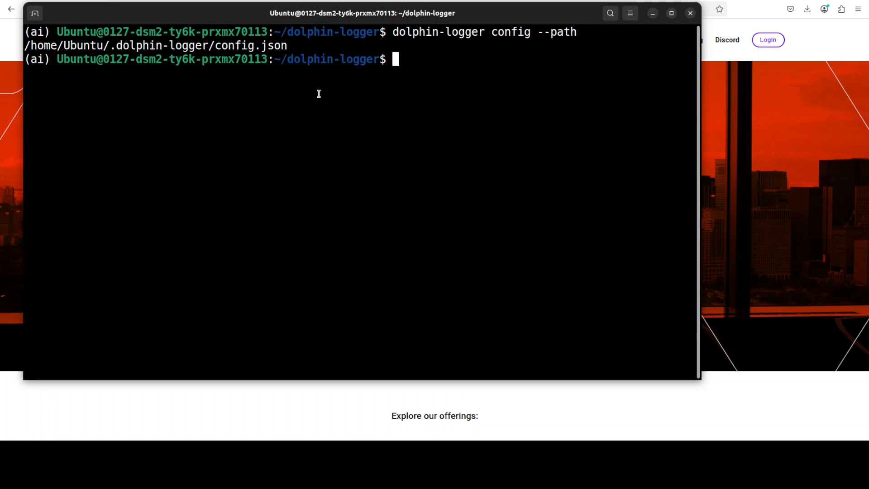
mouse_move(559, 50)
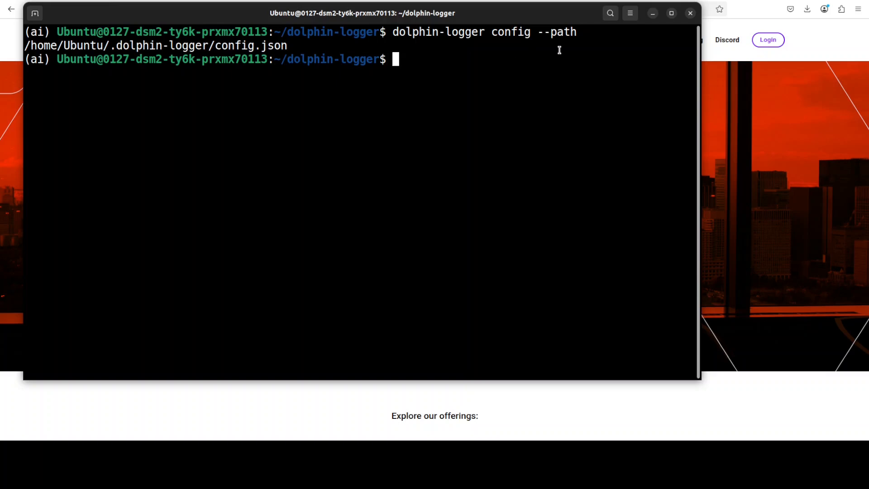
mouse_move(296, 62)
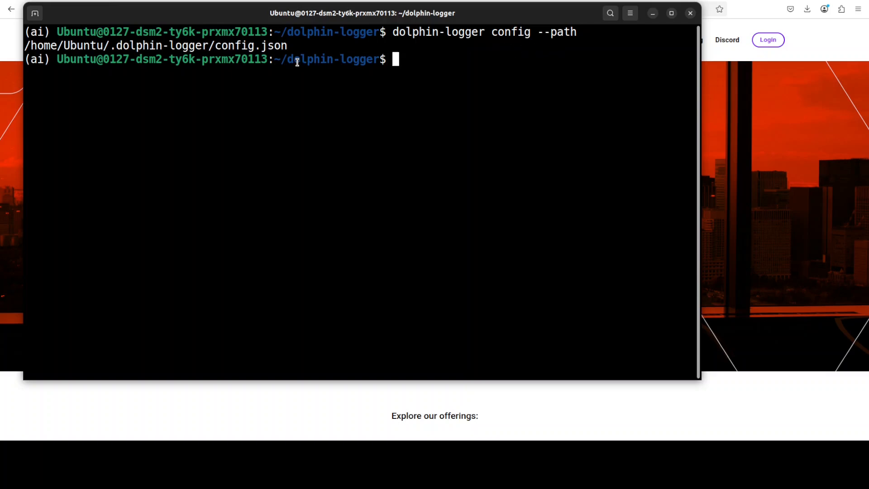
mouse_move(302, 116)
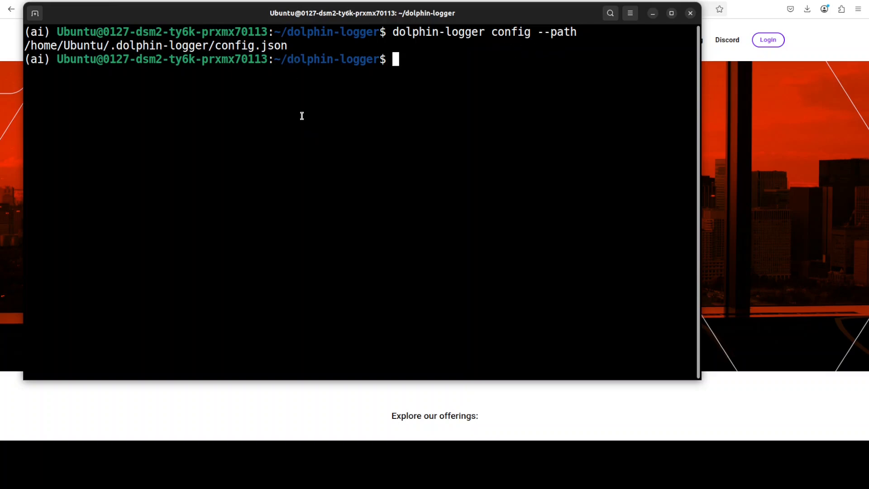
- Write ~/.dolphin-logger/config.json via heredoc with the Ollama provider serving qwen3:32b as qwen3
type("cat > ~/.dolphin-logger/config.json << 'EOF'")
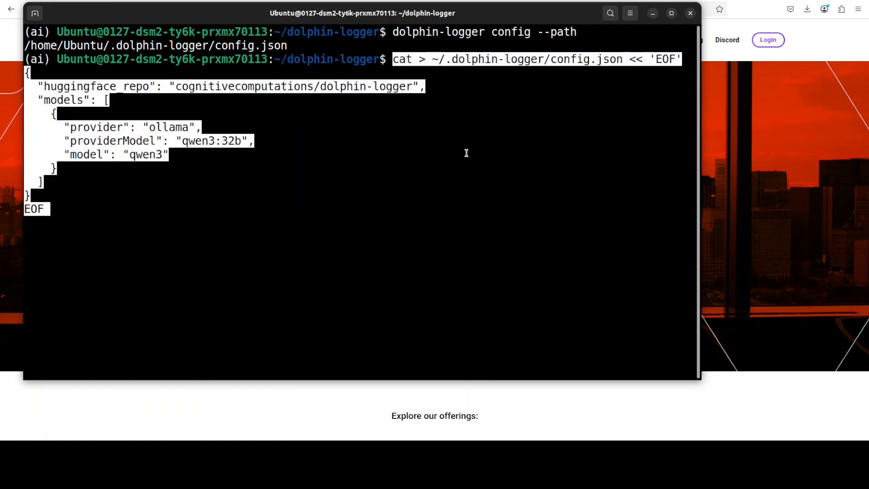
key("Return")
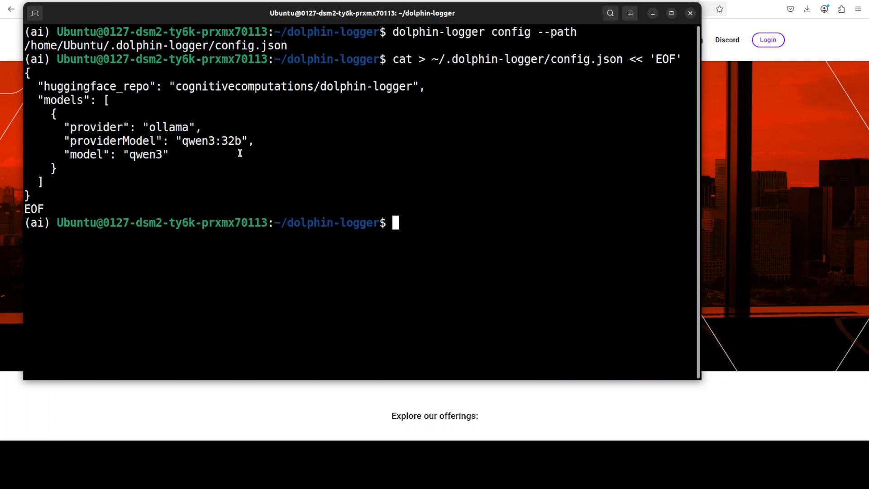
mouse_move(272, 192)
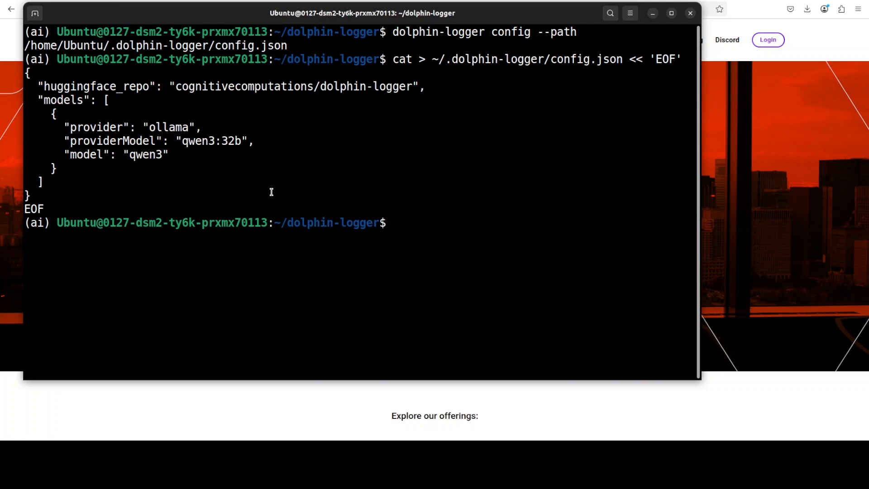
mouse_move(259, 184)
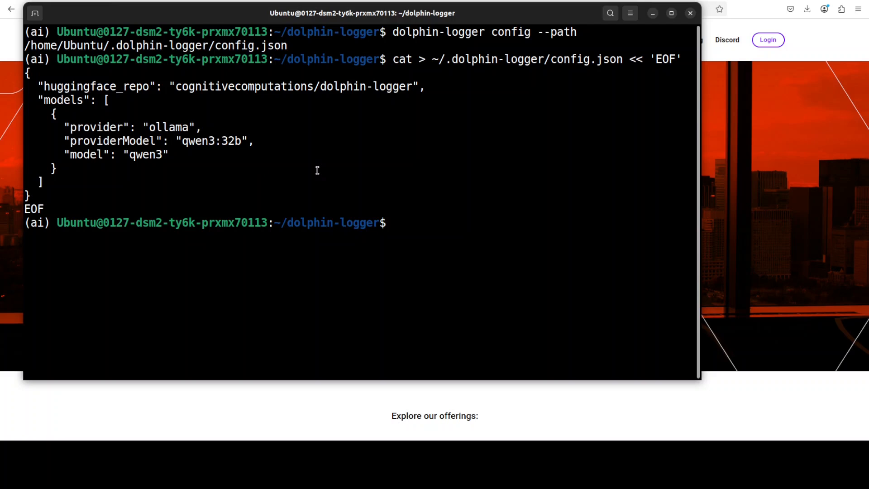
- Launch VS Code on the dolphin-logger directory with 'code .'
type("code")
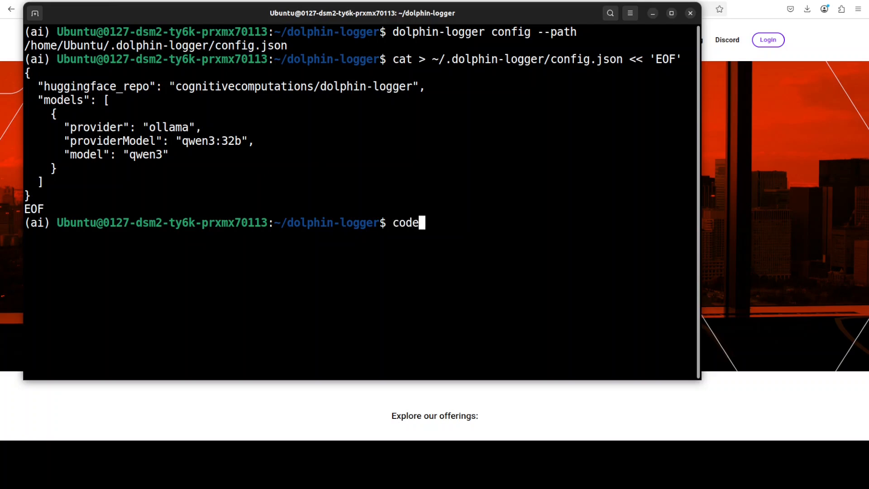
type(".")
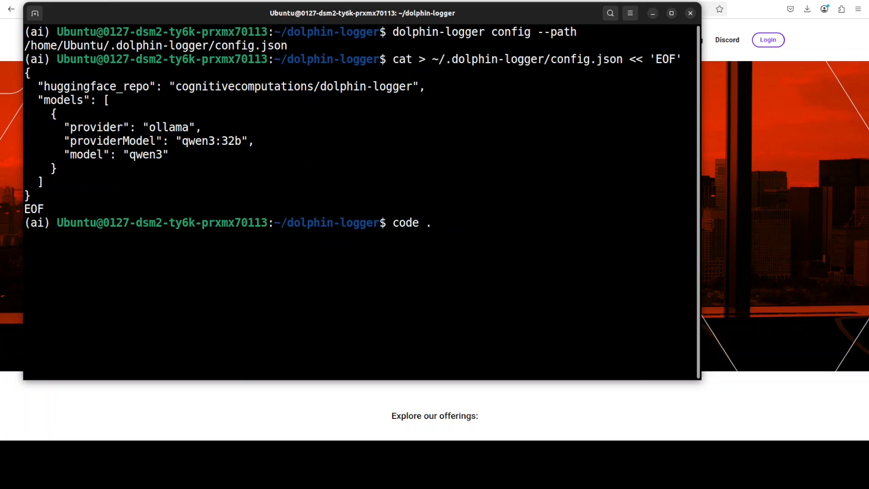
key("Return")
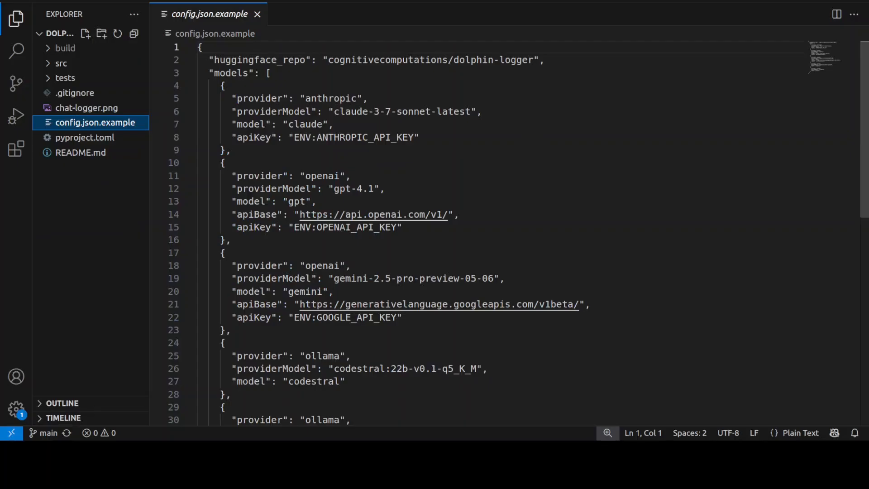
mouse_move(86, 138)
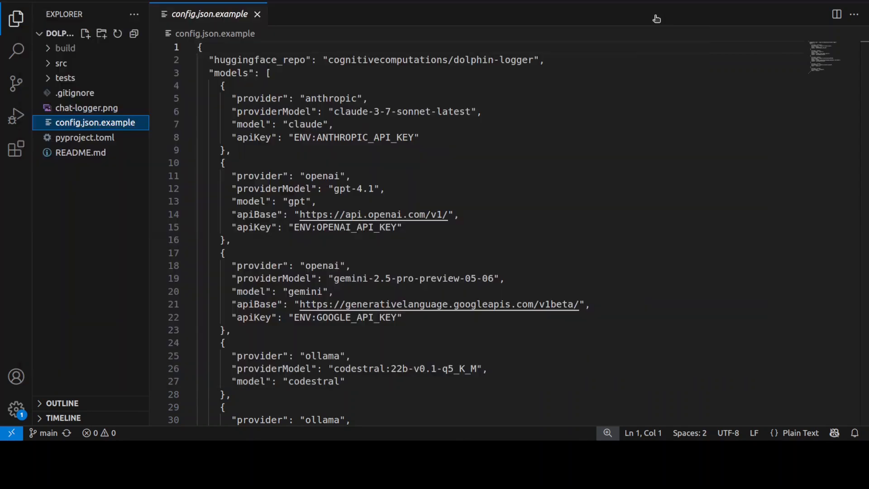
mouse_move(328, 170)
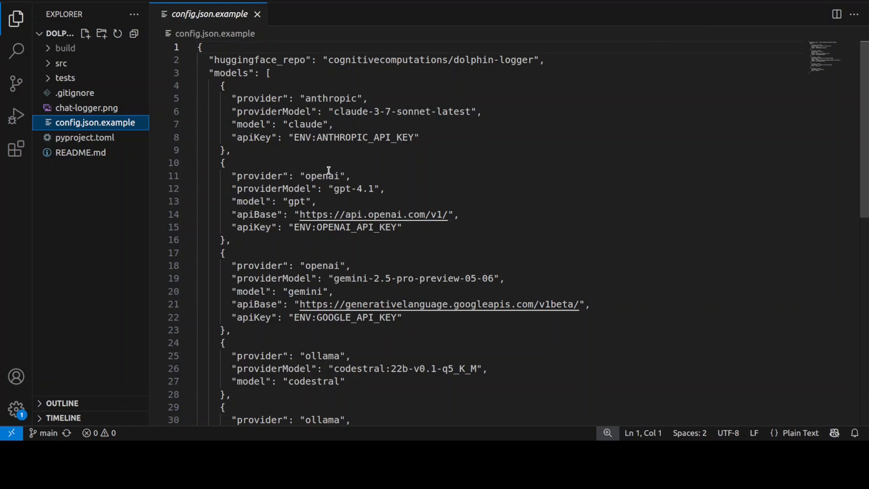
scroll("down", 3)
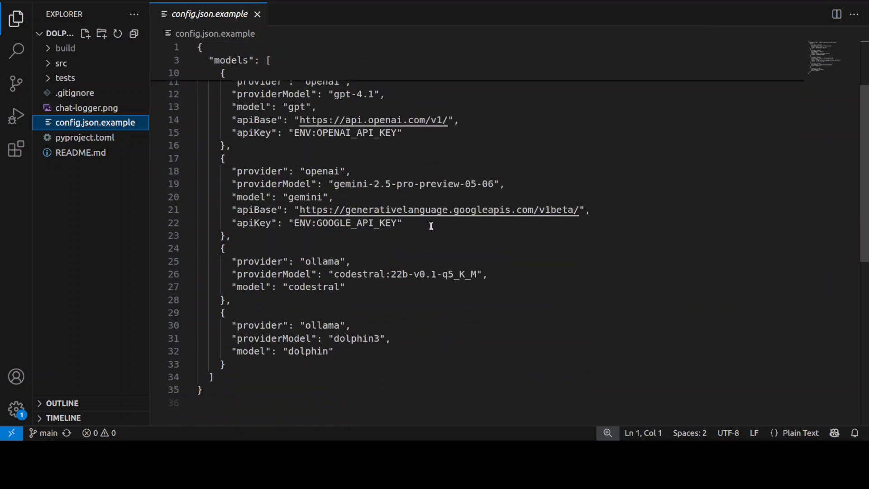
scroll("up", 3)
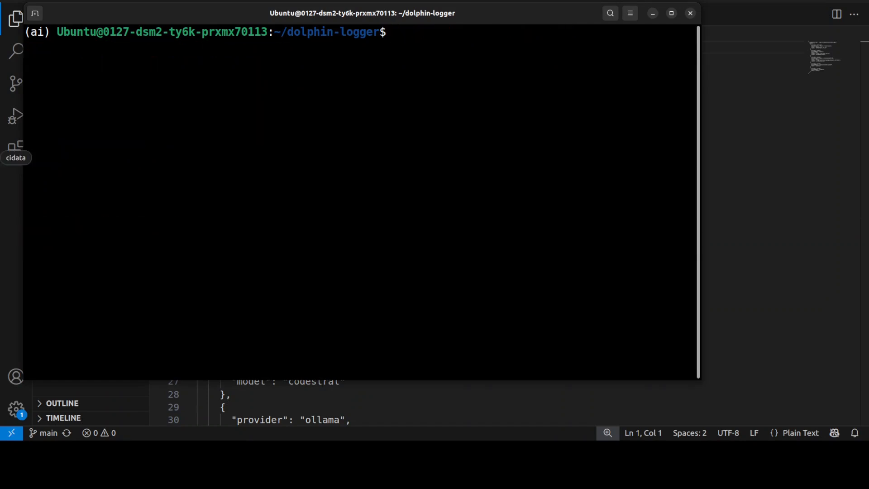
- Clear the terminal screen ahead of running dolphin-logger config --validate
type("clear")
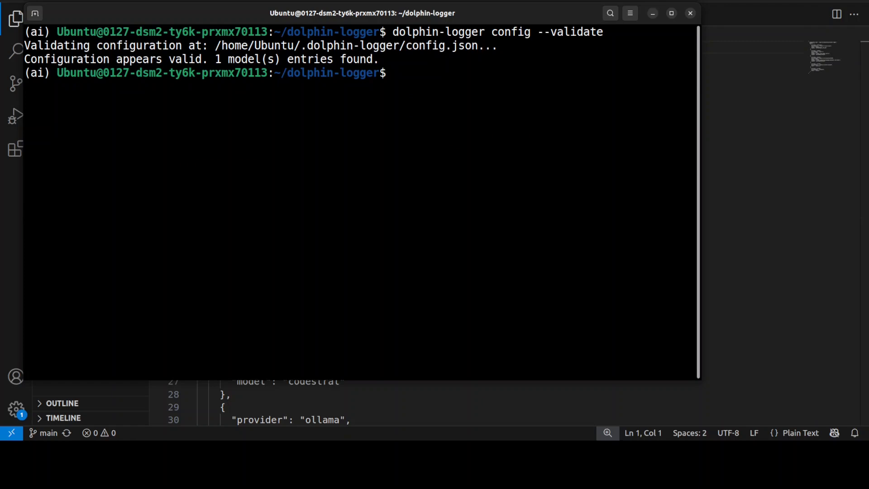
- Start 'dolphin-logger server' and review its startup output listing qwen3 on port 5001
type("dolphin-logger server")
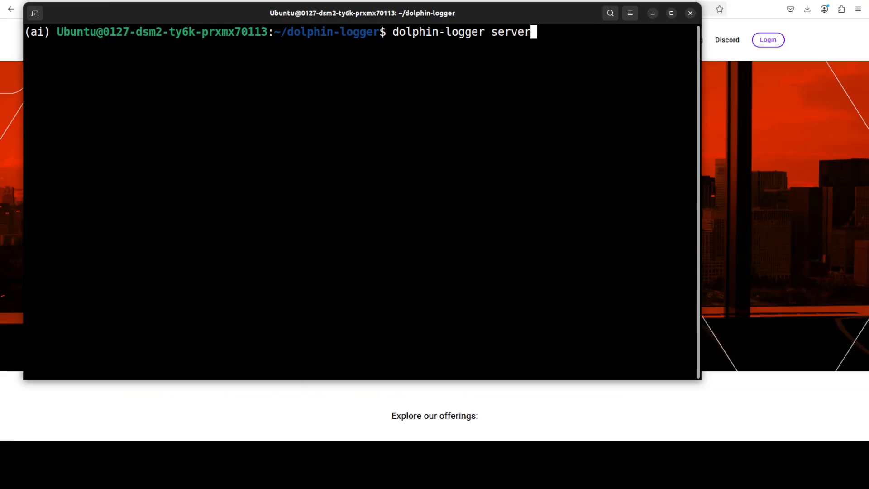
mouse_move(521, 101)
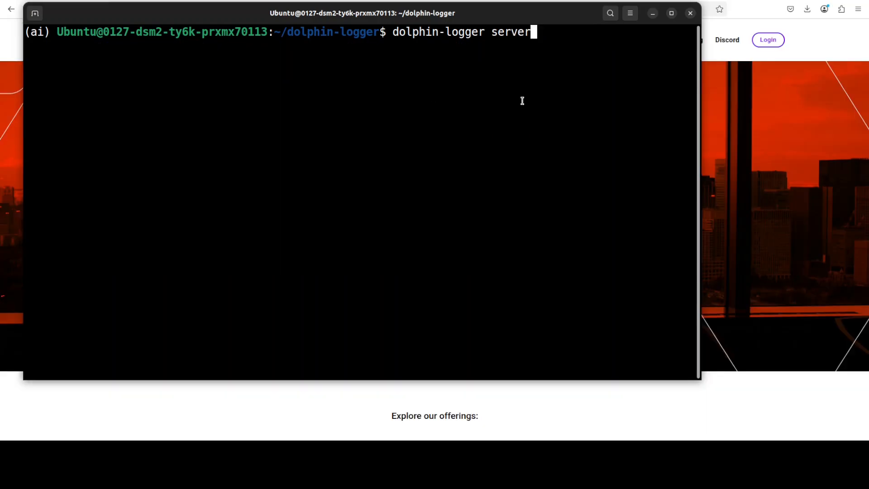
key("Return")
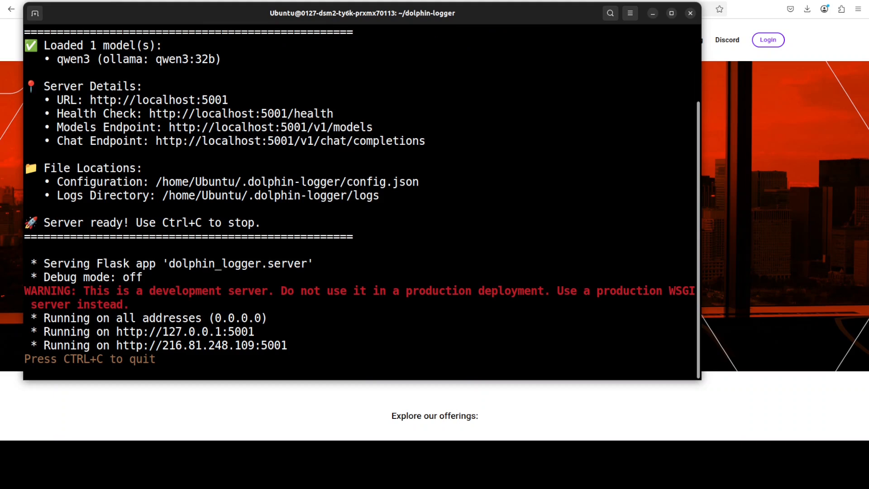
scroll("up", 3)
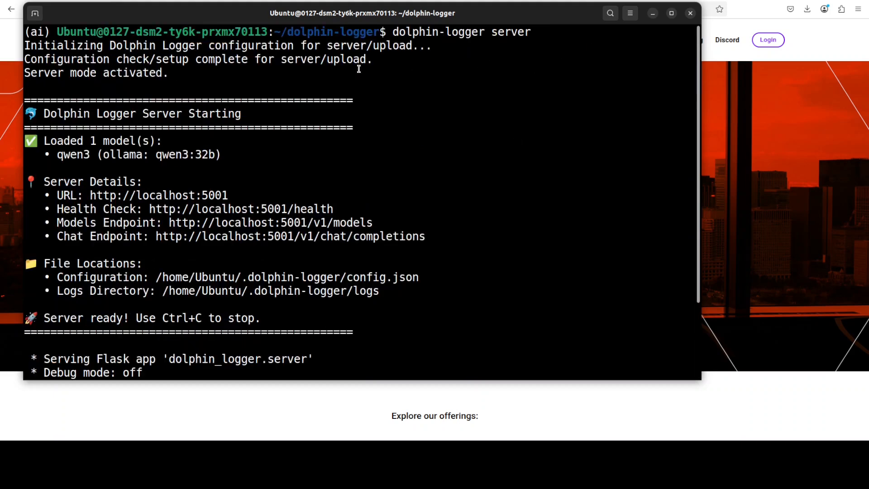
mouse_move(284, 145)
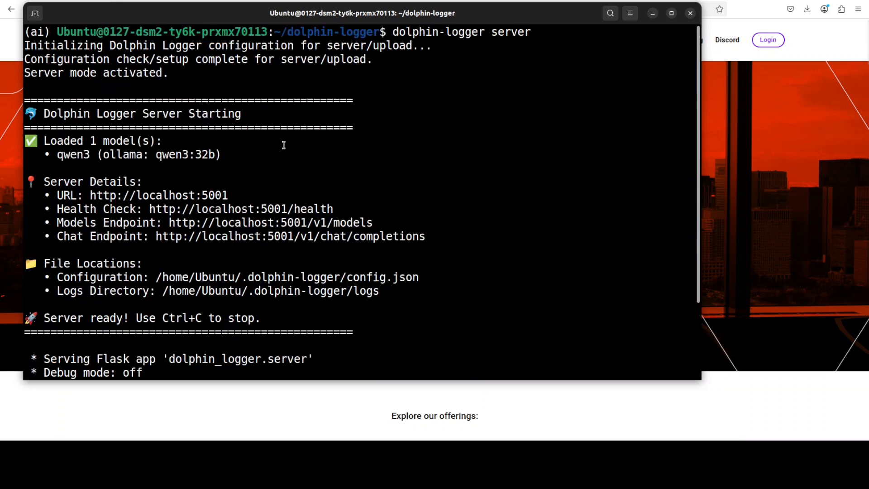
scroll("down", 3)
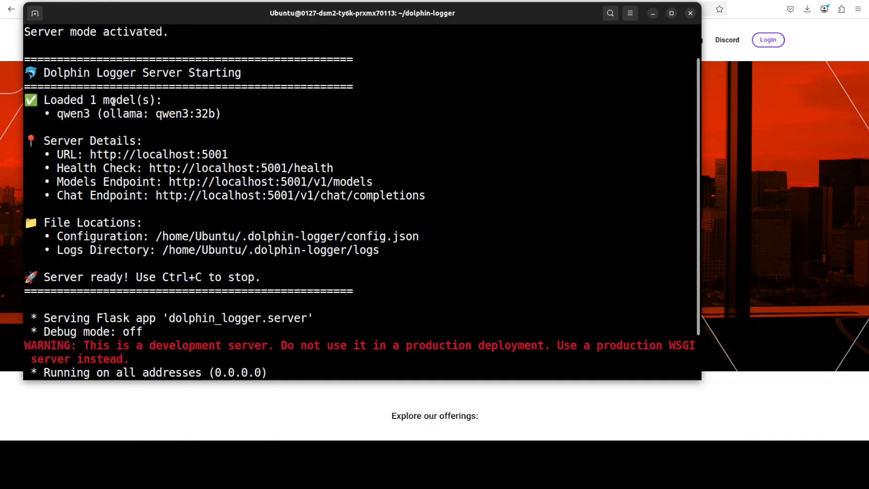
mouse_move(322, 168)
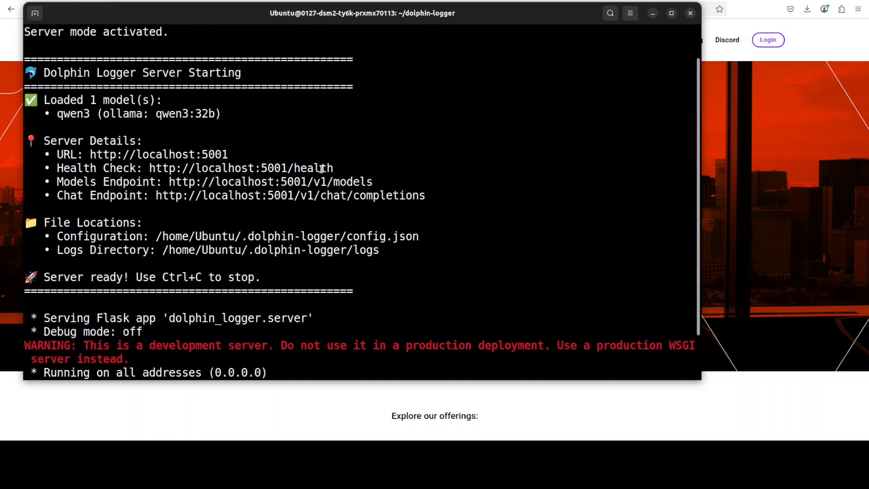
scroll("down", 3)
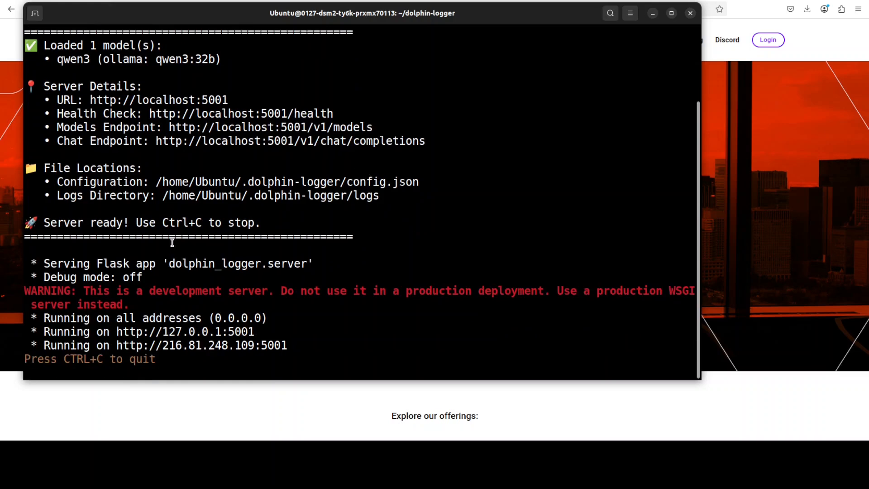
mouse_move(392, 343)
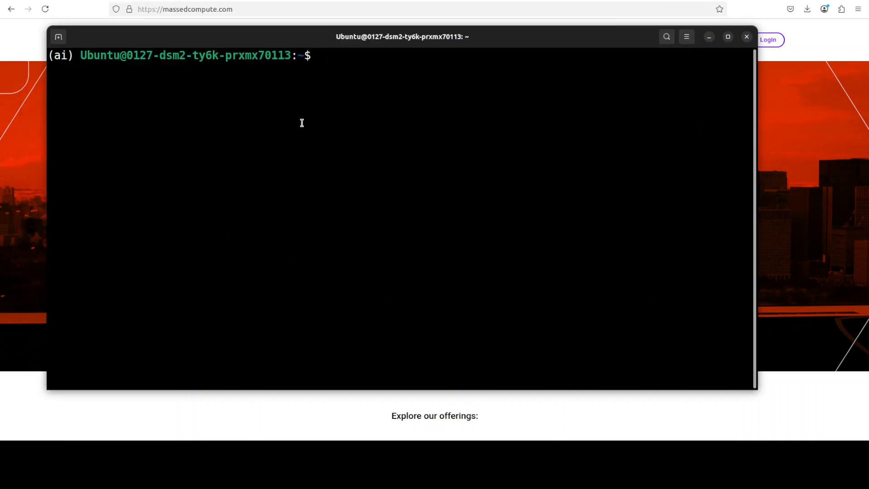
- Curl localhost:5001/health and /v1/models, confirming a healthy server listing qwen3 via Ollama
type("curl http://localhost:5001/health")
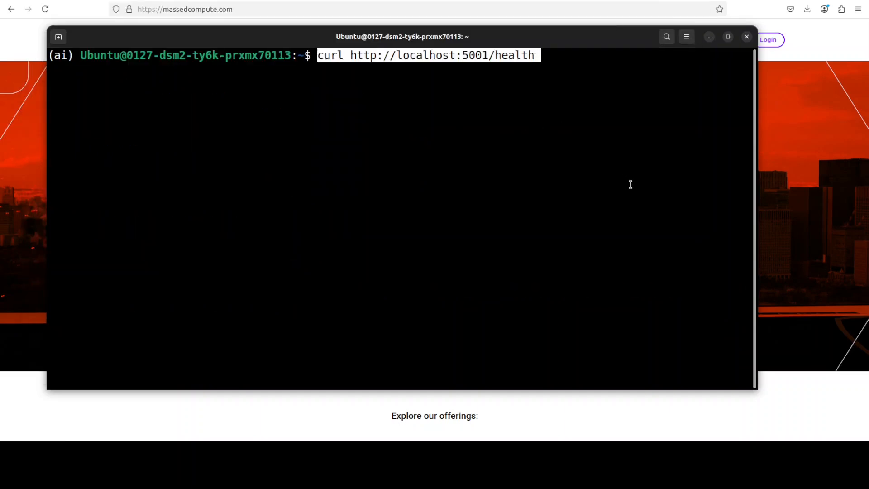
key("Return")
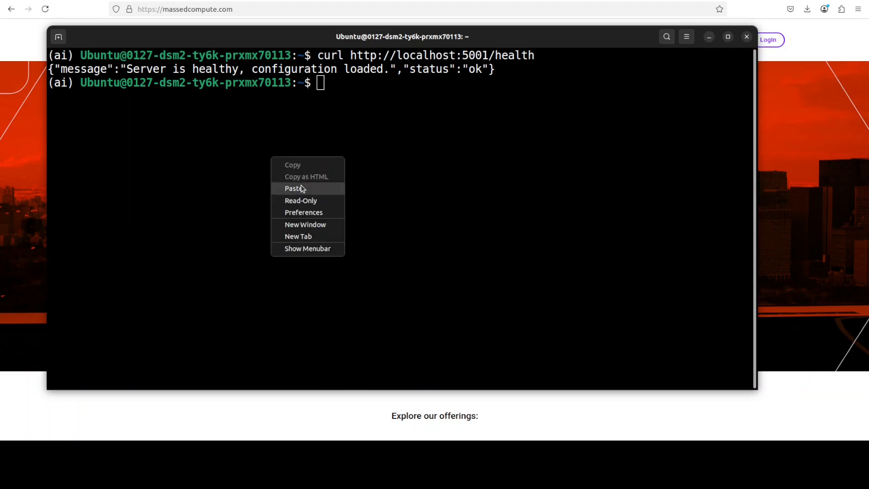
left_click(295, 188)
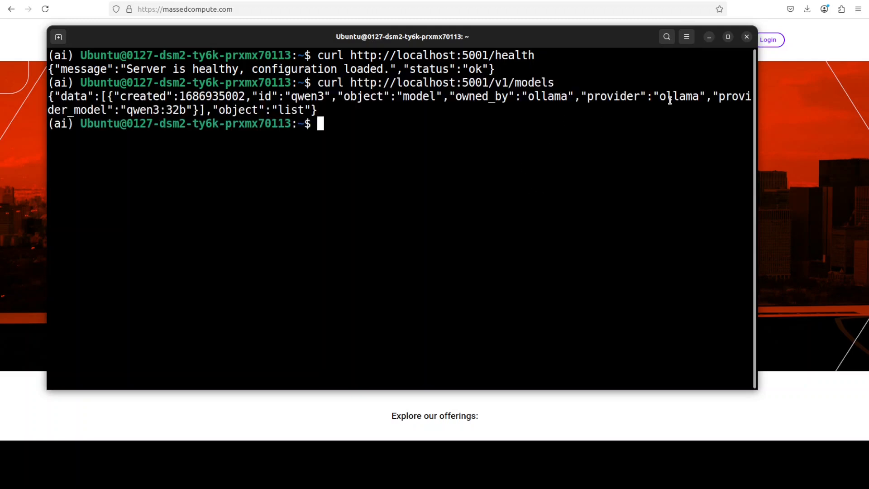
mouse_move(424, 130)
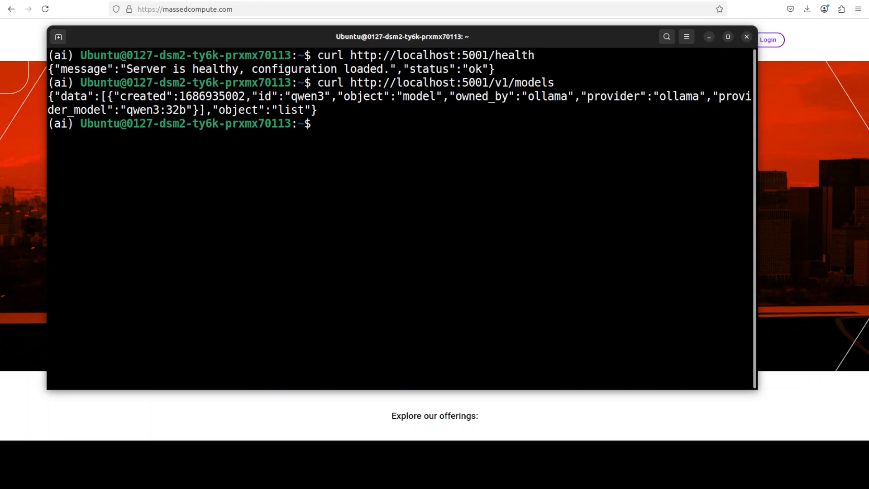
type("cl")
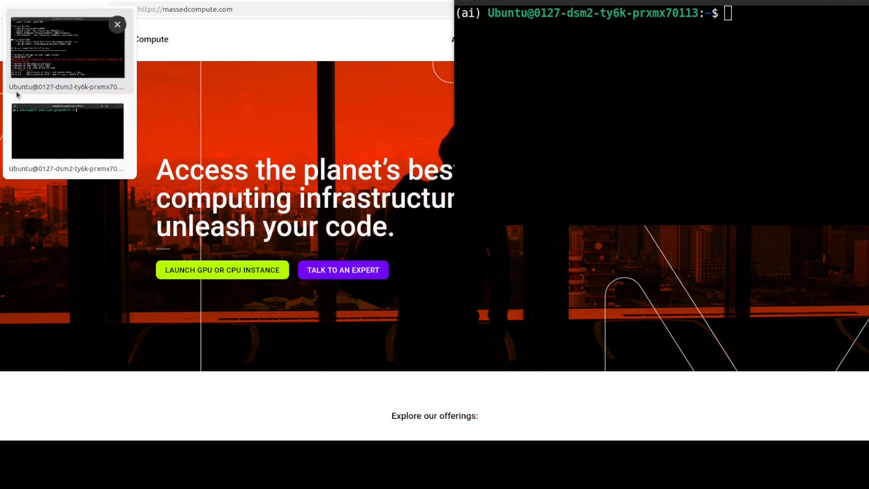
- Bring up the server terminal and paste the qwen3 chat completions curl request
left_click(67, 131)
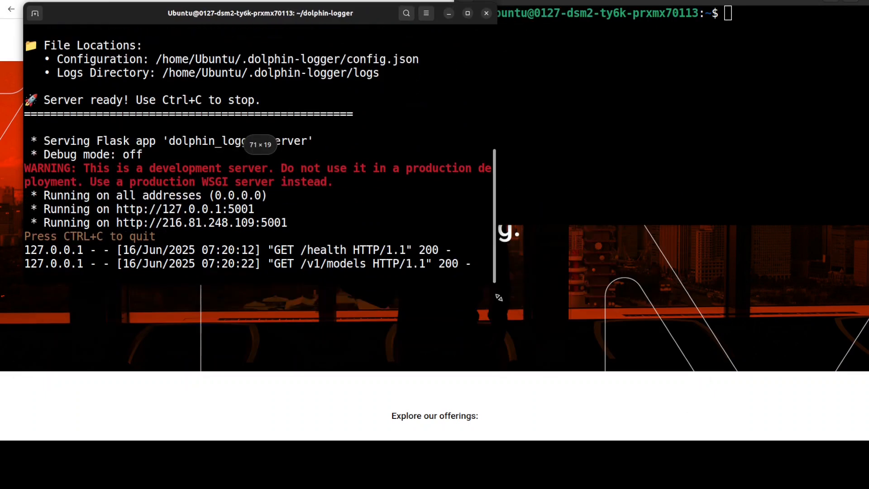
mouse_move(545, 118)
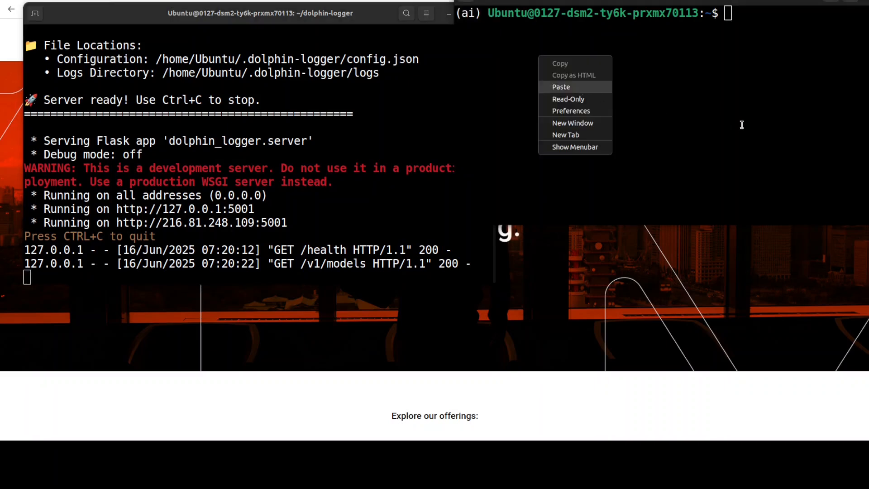
left_click(560, 86)
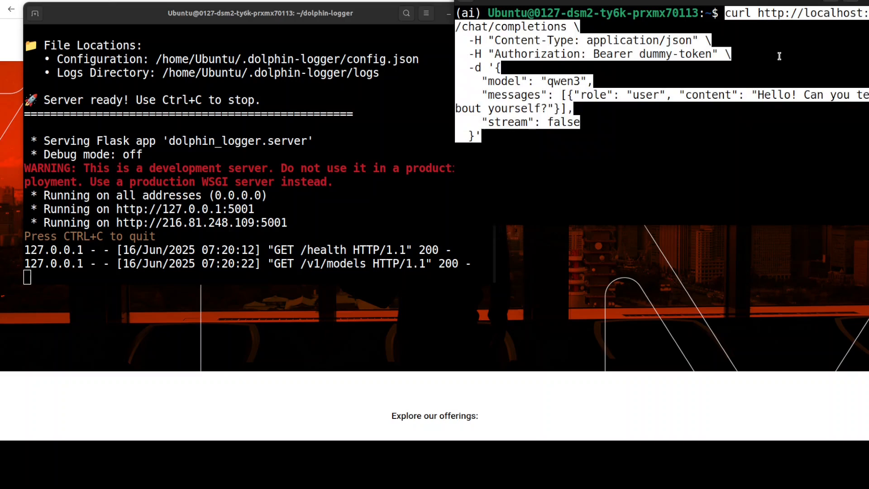
mouse_move(810, 113)
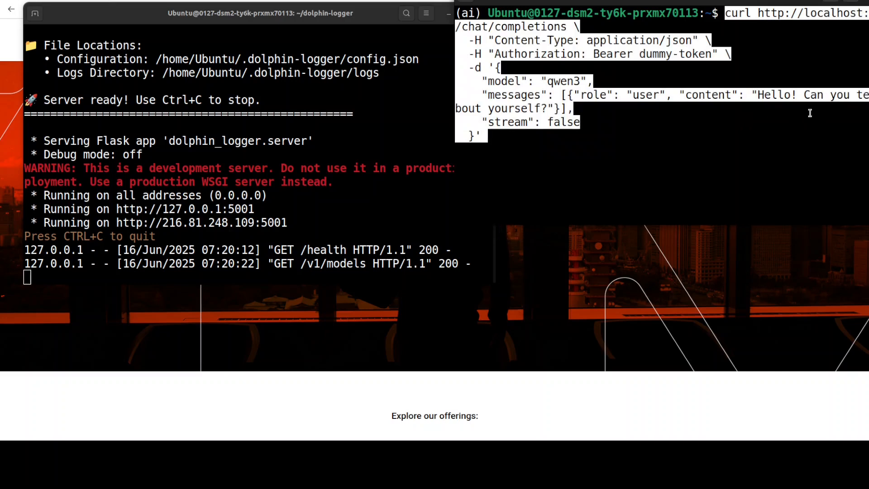
mouse_move(862, 113)
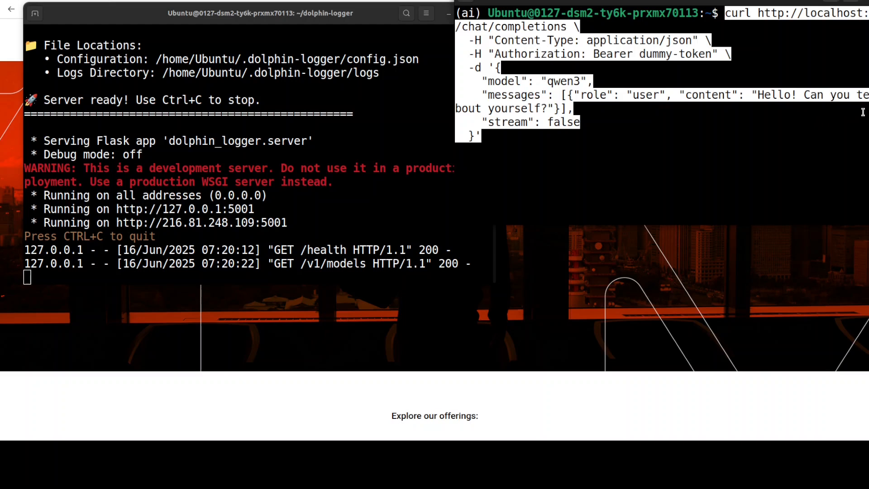
mouse_move(689, 136)
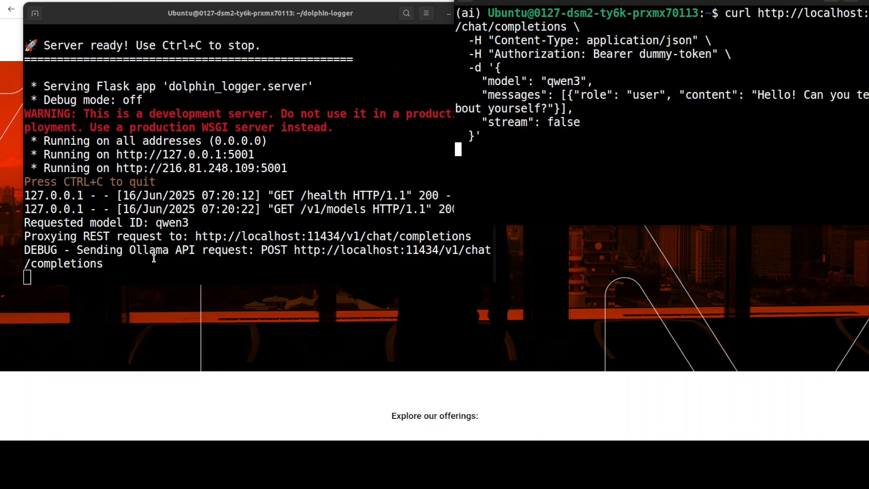
mouse_move(597, 157)
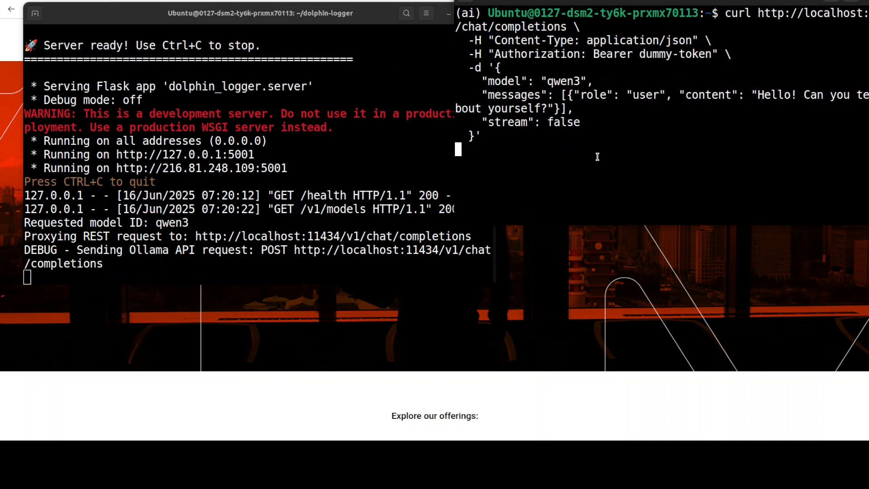
mouse_move(778, 49)
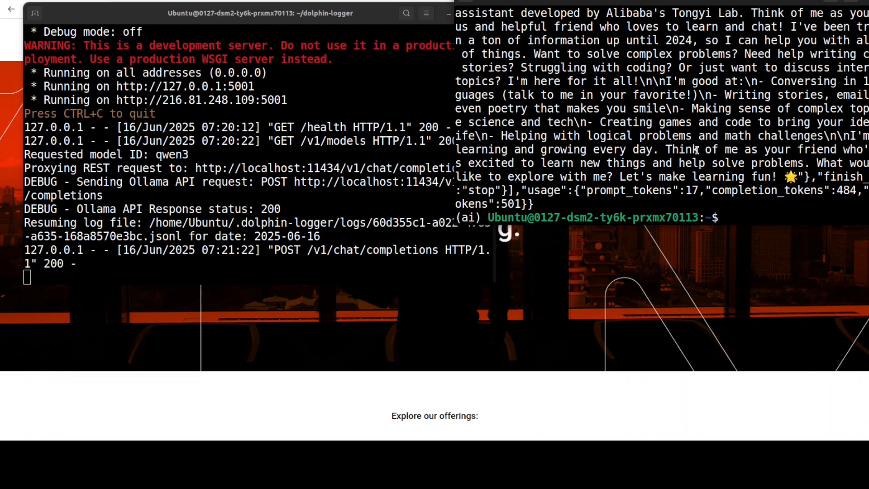
mouse_move(188, 262)
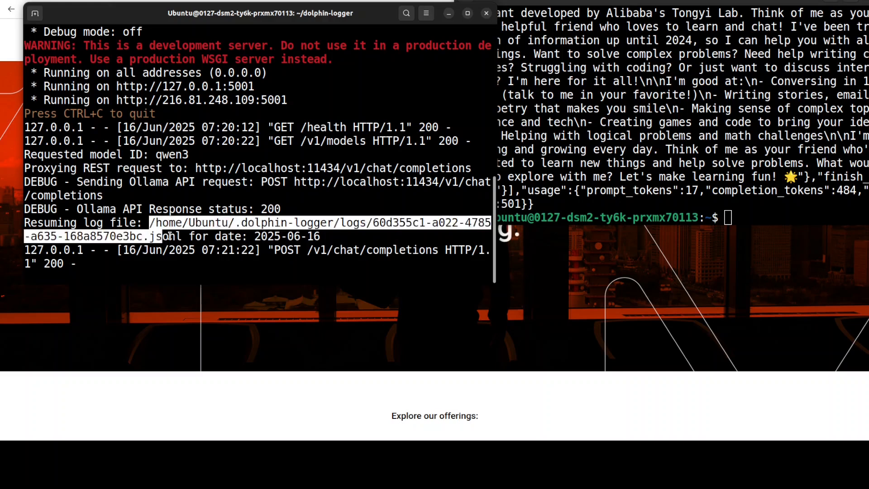
- Copy the log path, clear a second terminal, and page through the qwen3 JSONL log with more
right_click(161, 227)
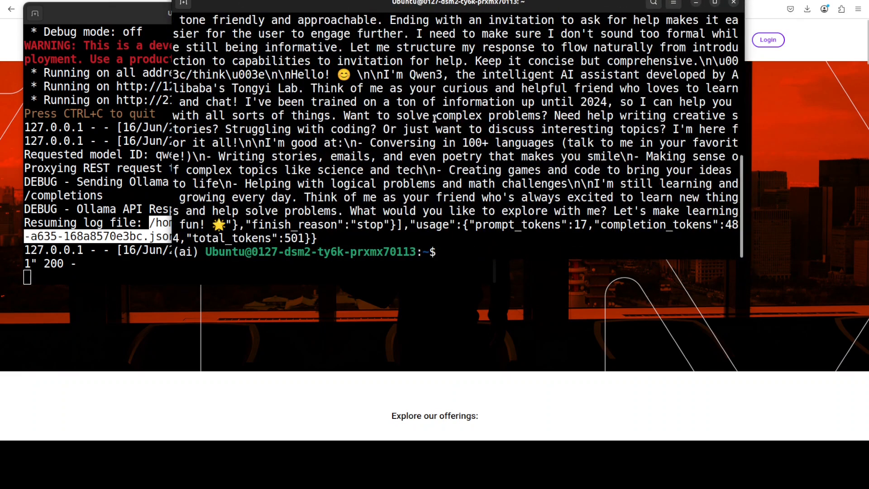
type("clear")
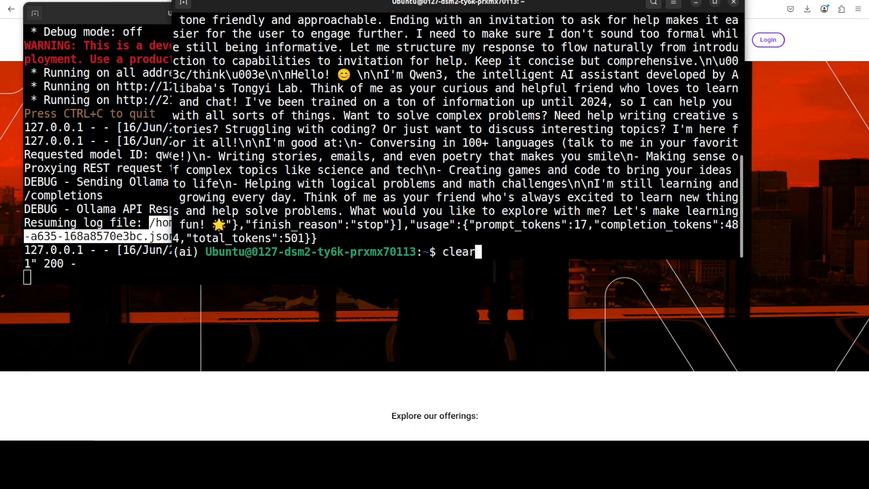
key("Return")
type("more")
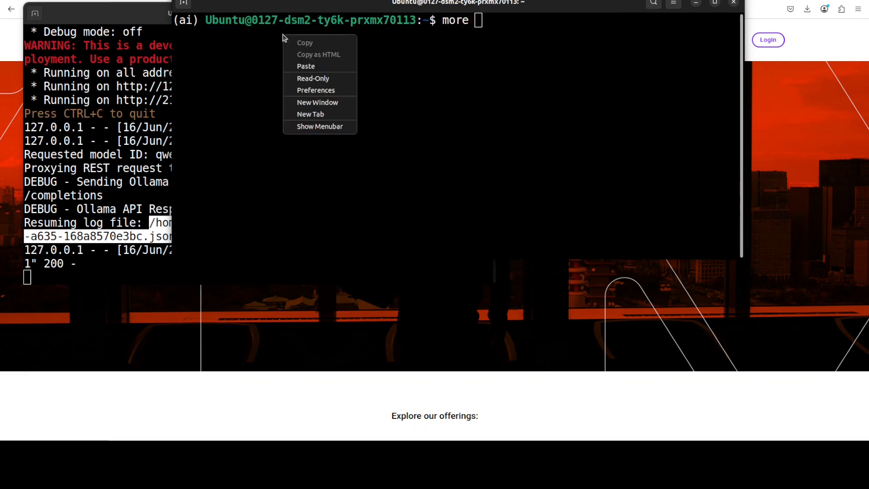
left_click(306, 67)
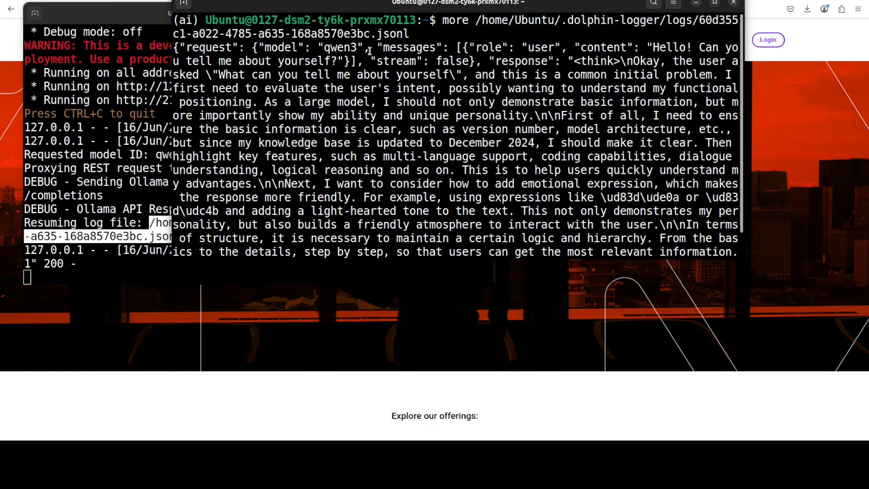
mouse_move(327, 86)
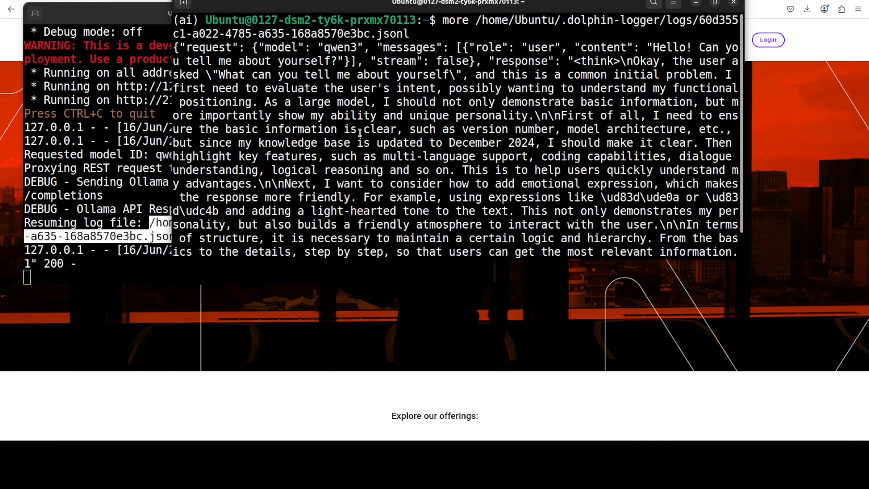
key("space")
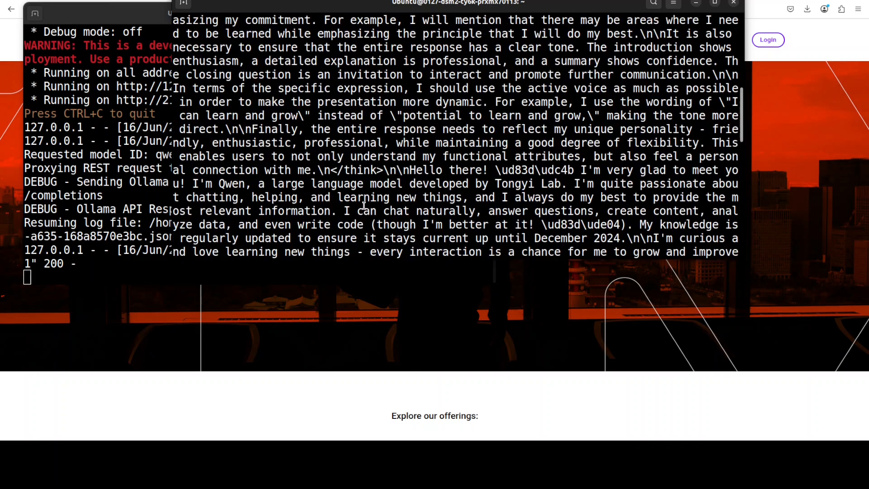
scroll("down", 3)
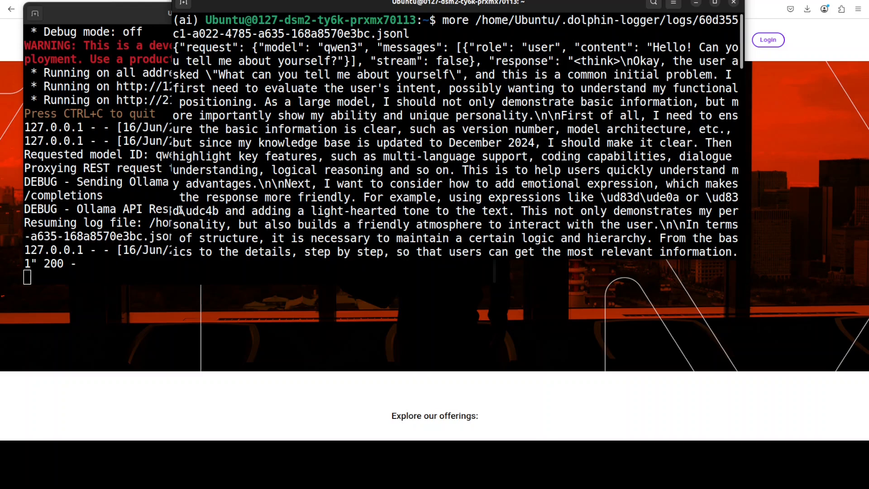
mouse_move(407, 173)
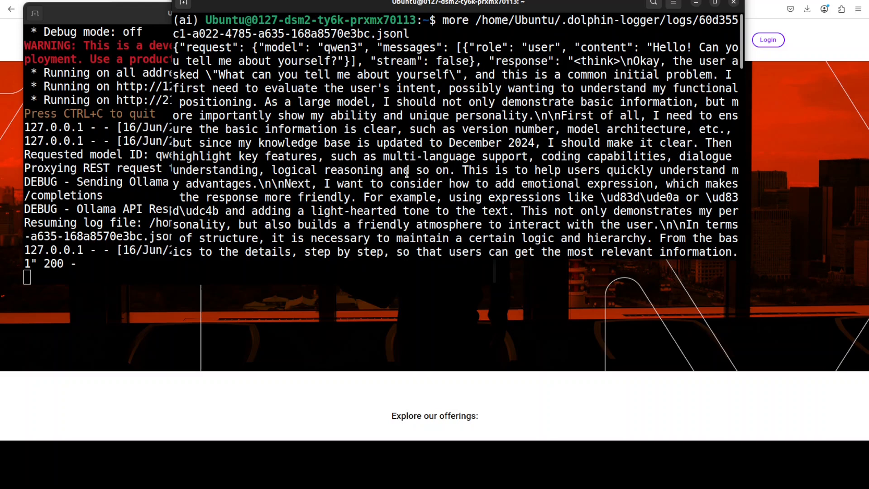
mouse_move(296, 147)
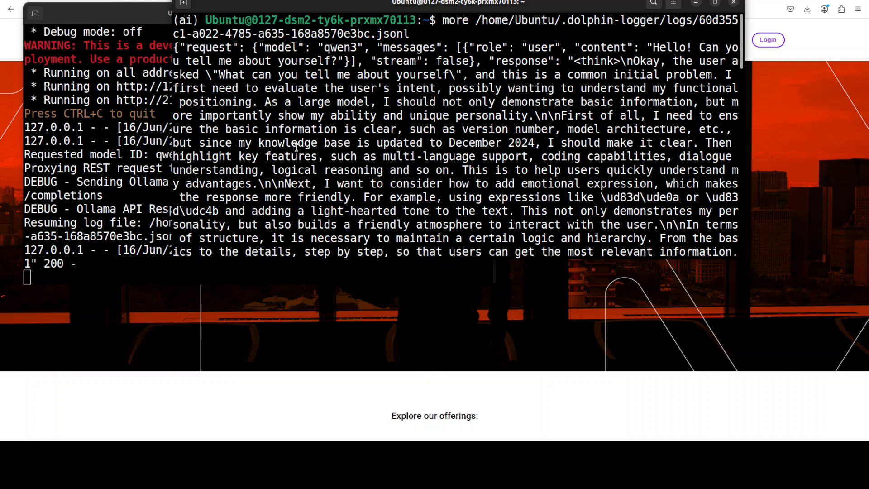
mouse_move(112, 20)
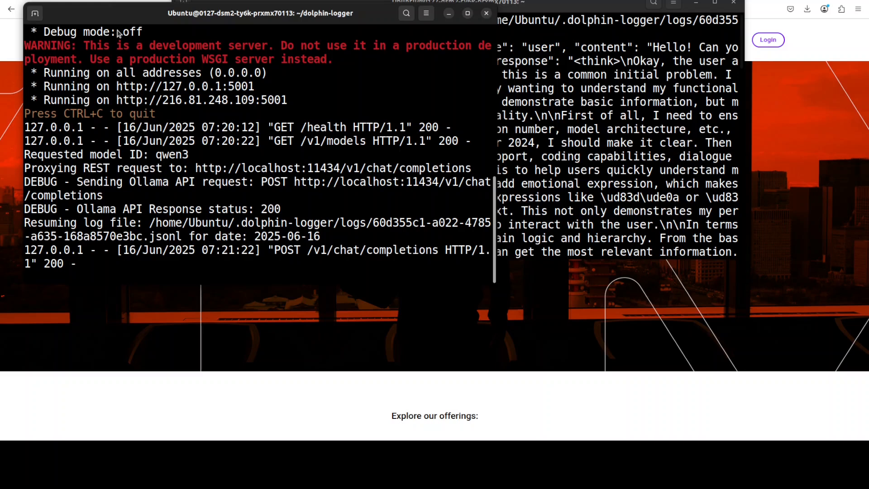
mouse_move(287, 129)
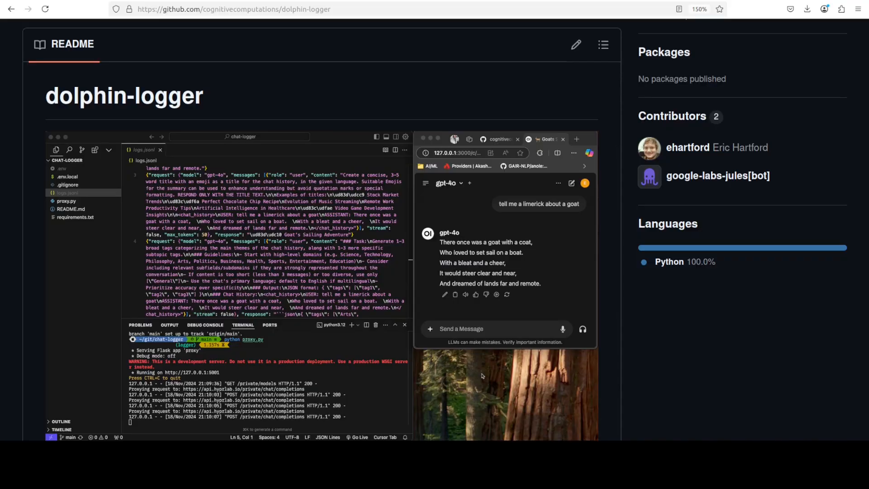
mouse_move(330, 92)
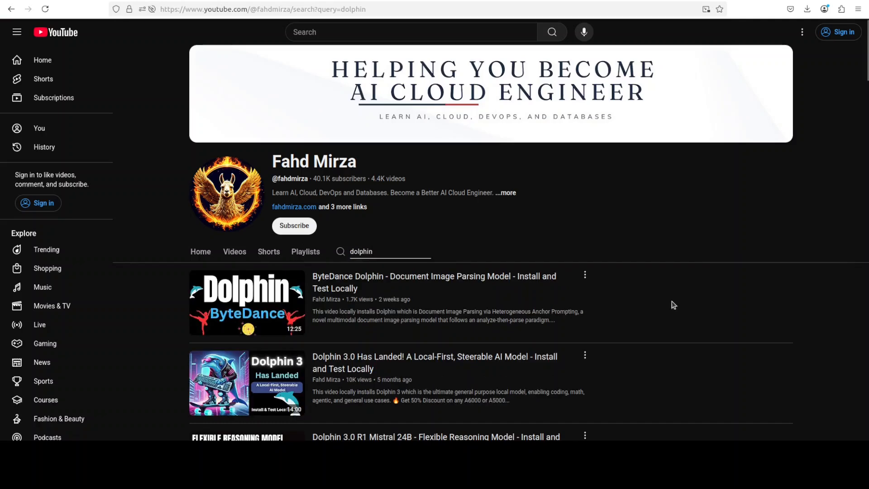
- Scroll through the Fahd Mirza channel's dolphin video search results
scroll("down", 3)
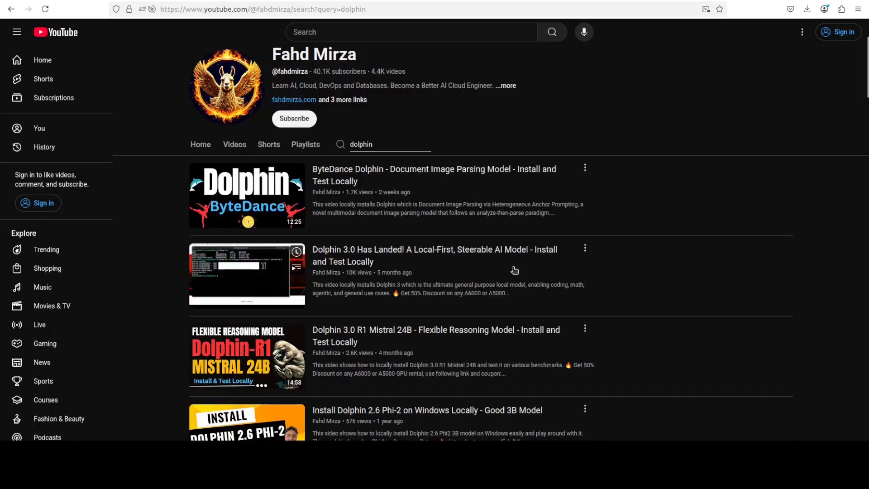
scroll("down", 3)
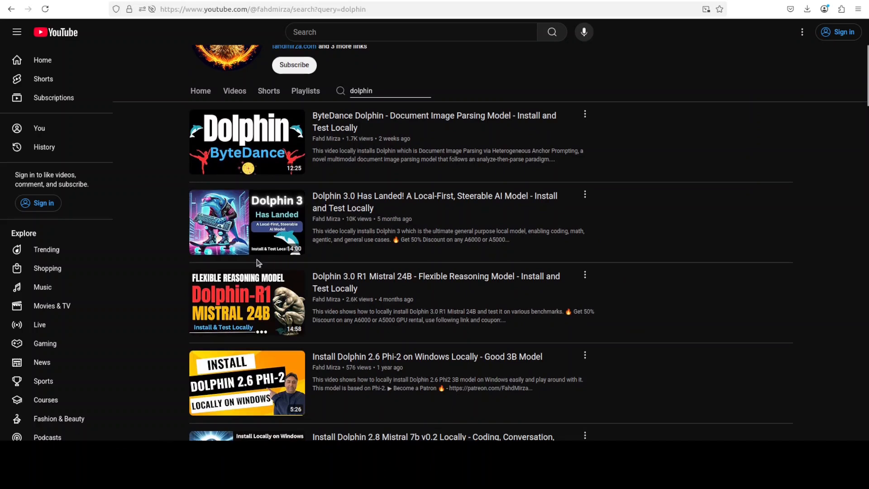
mouse_move(624, 308)
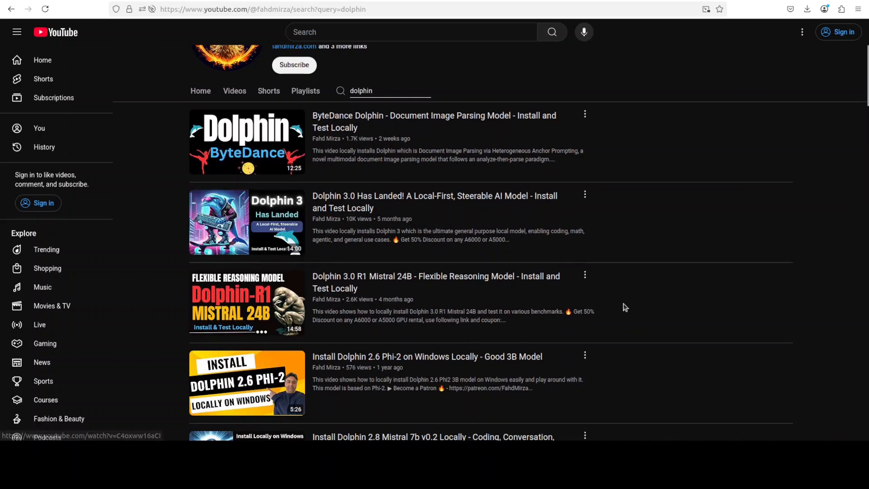
scroll("down", 3)
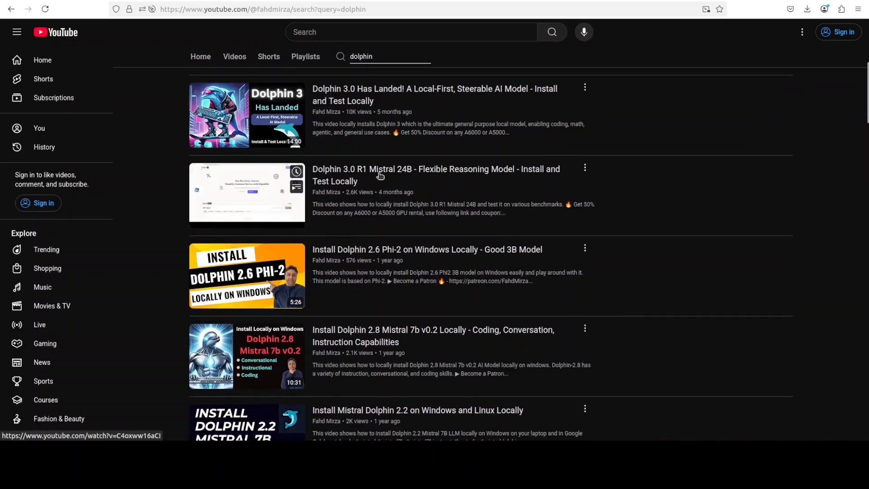
scroll("down", 3)
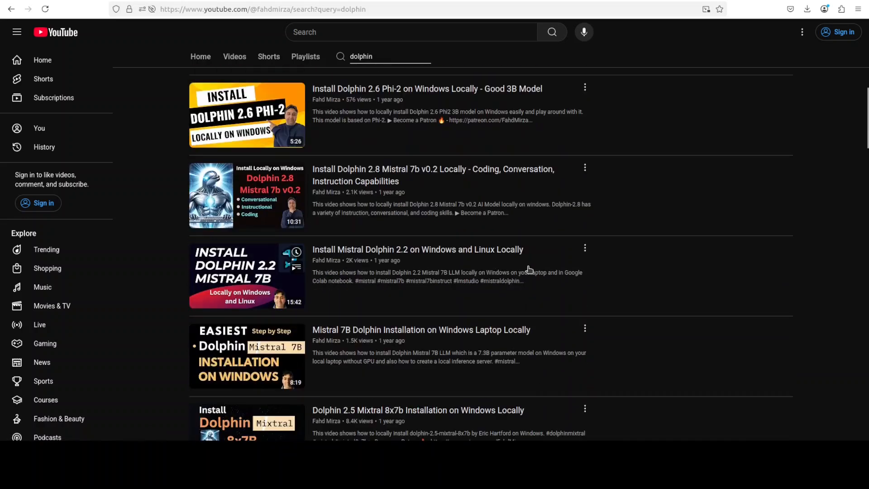
scroll("up", 3)
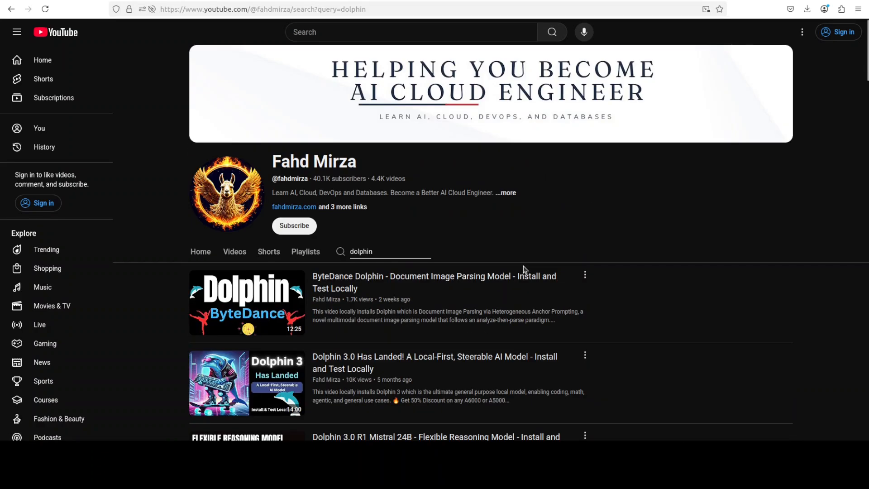
mouse_move(331, 68)
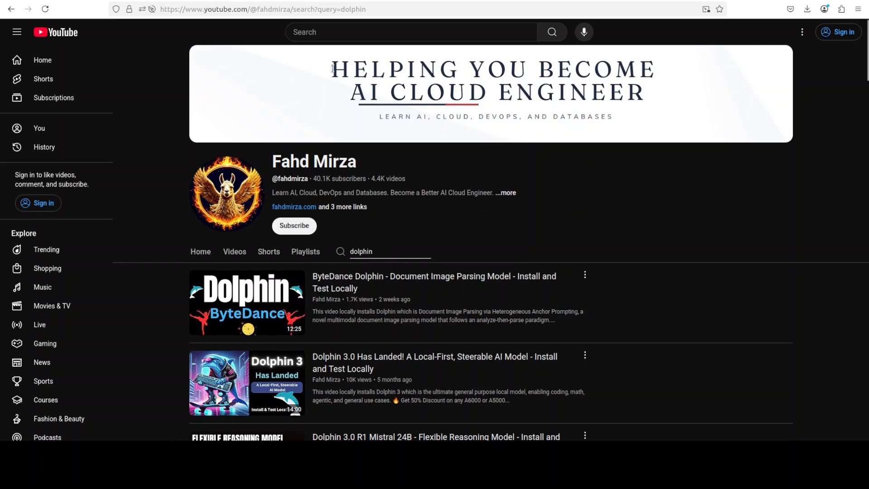
- Switch to the channel's Home tab and scroll its featured video and latest uploads
left_click(250, 9)
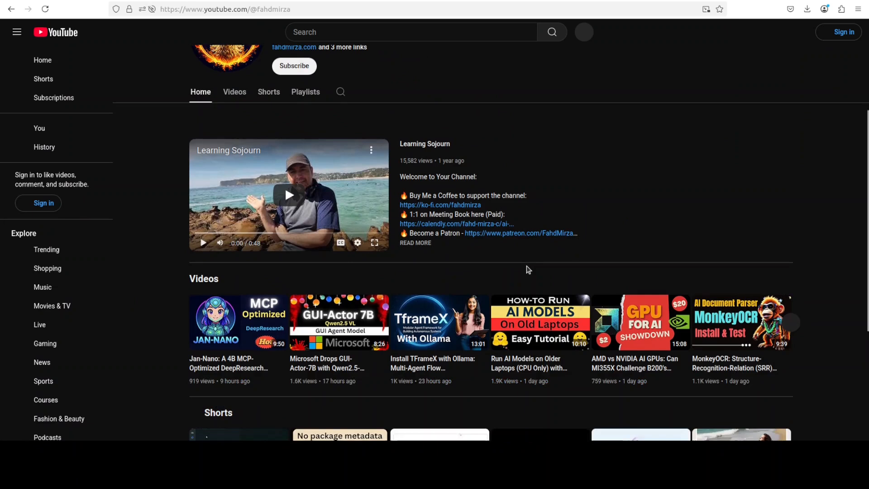
scroll("up", 3)
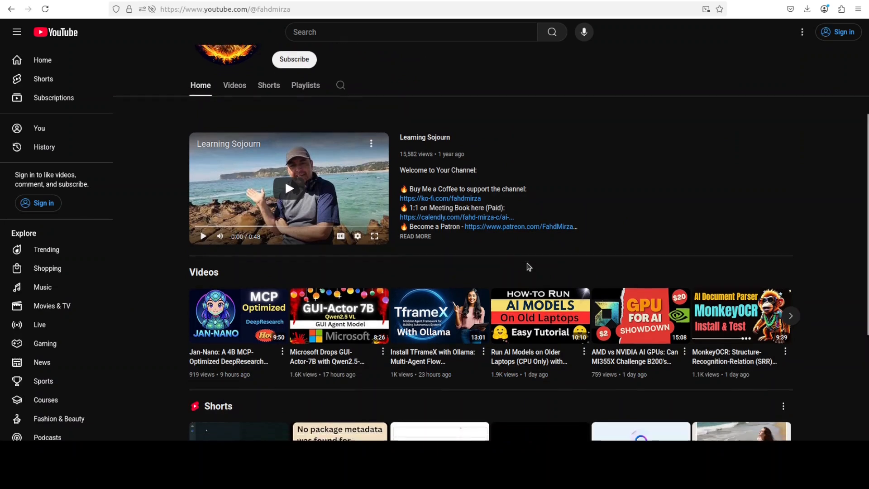
scroll("down", 3)
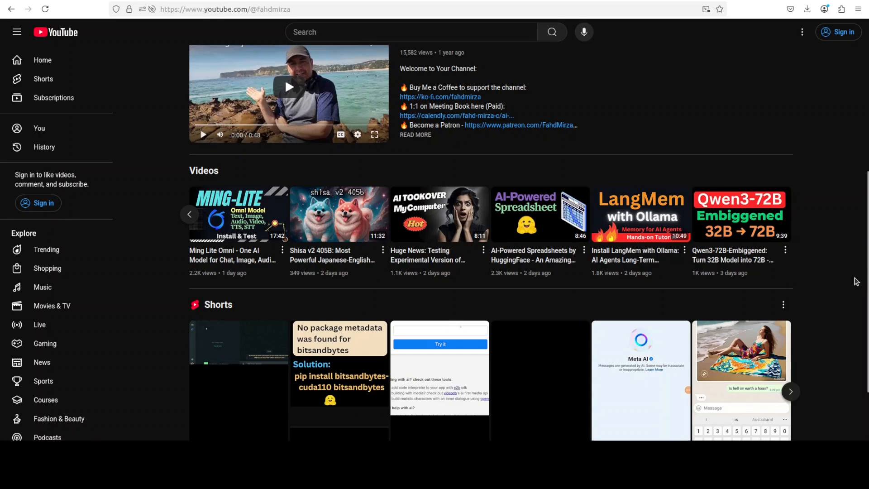
mouse_move(811, 267)
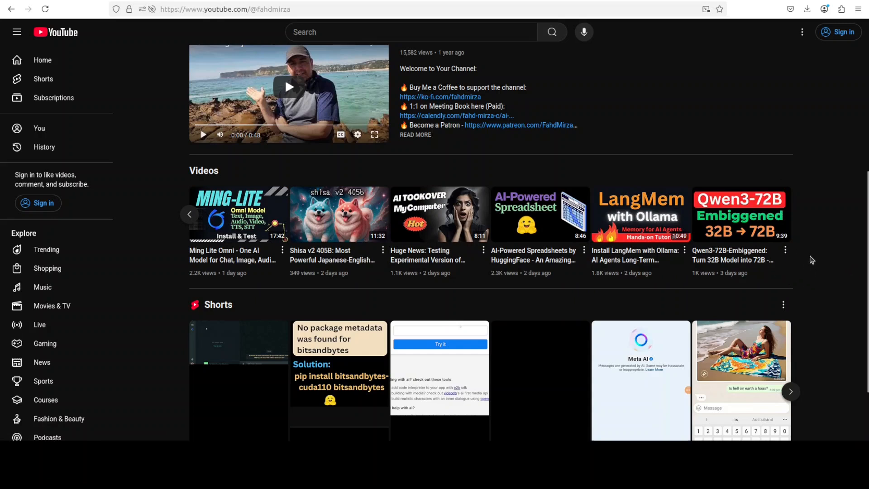
mouse_move(808, 234)
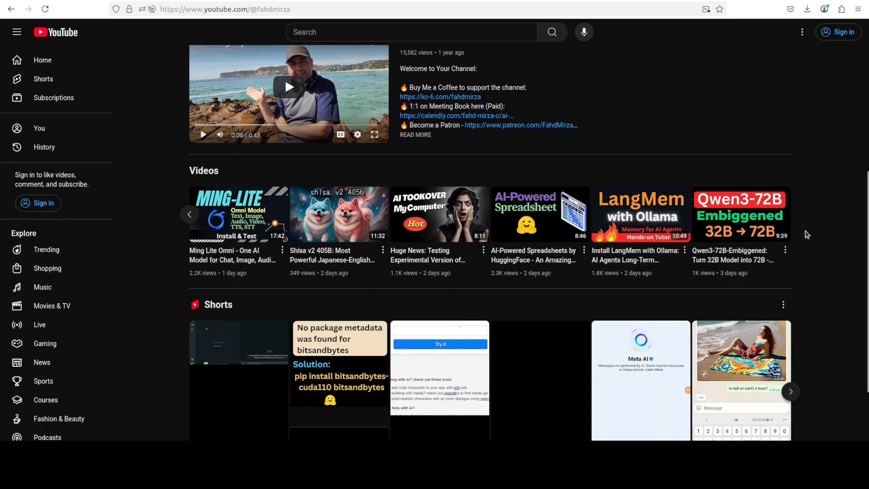
scroll("up", 3)
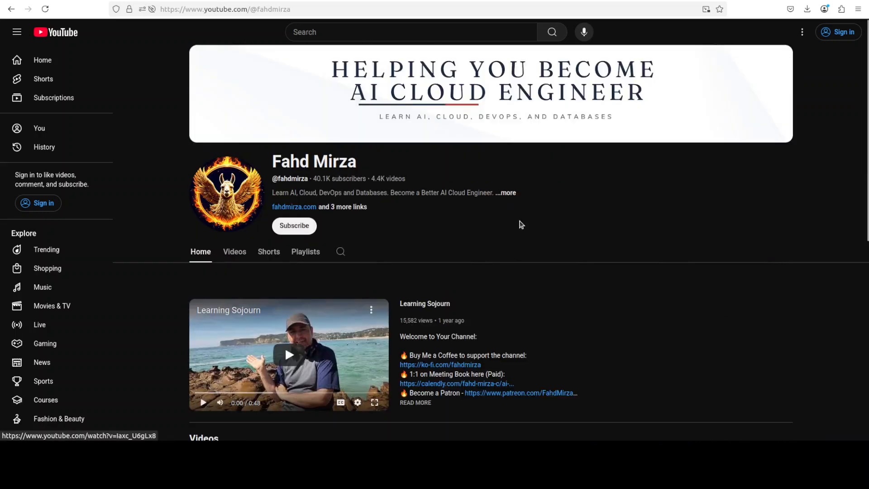
mouse_move(639, 250)
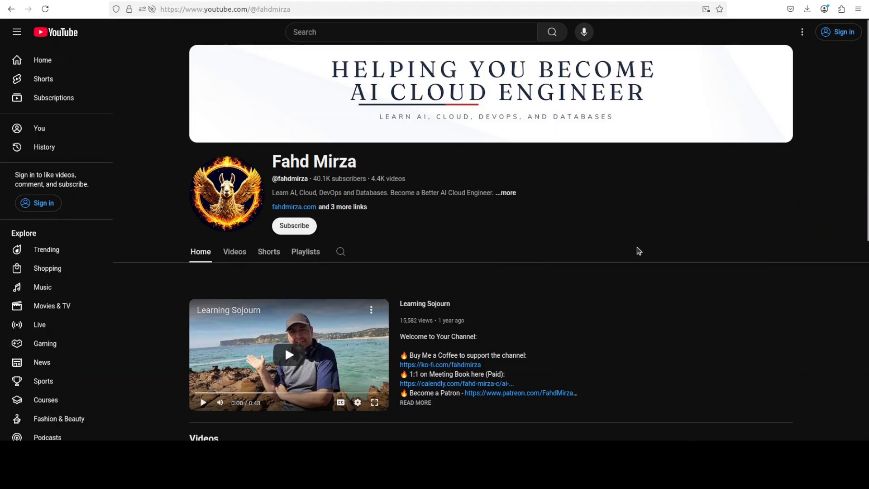
mouse_move(621, 251)
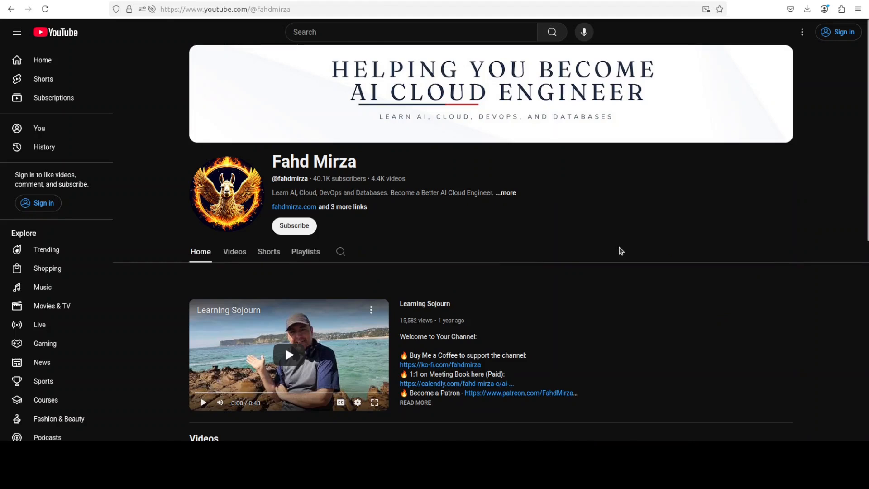
mouse_move(614, 252)
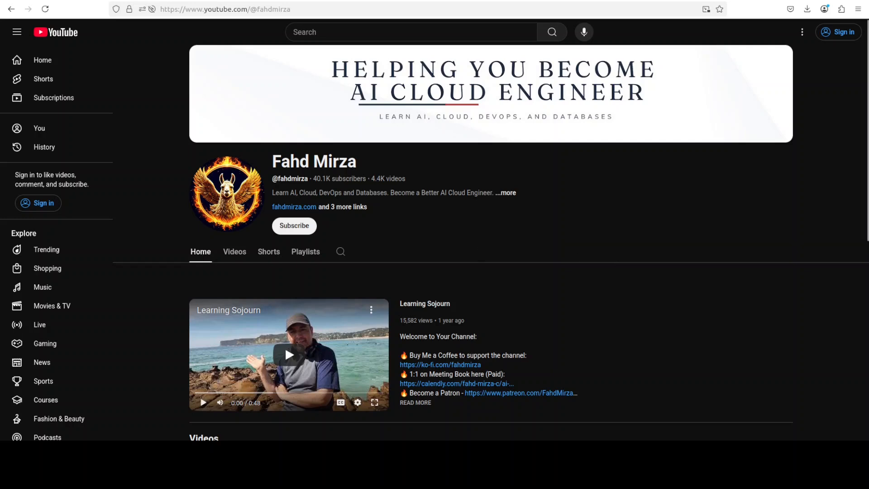
mouse_move(405, 301)
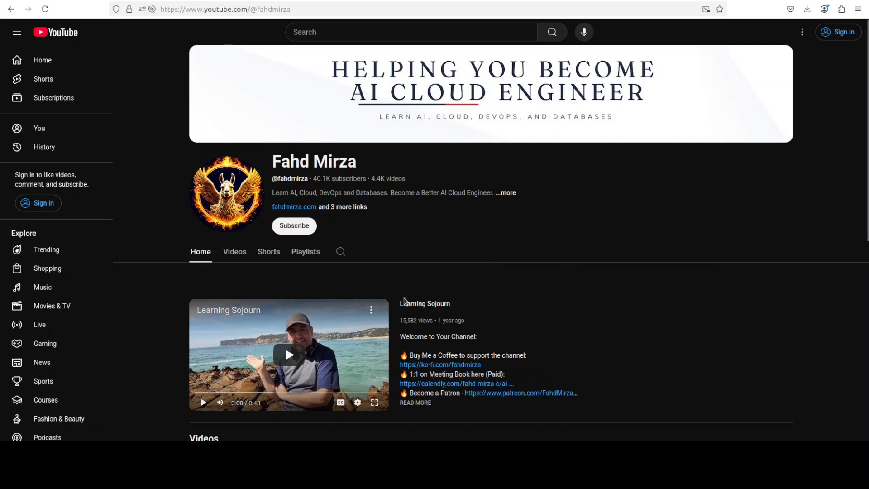